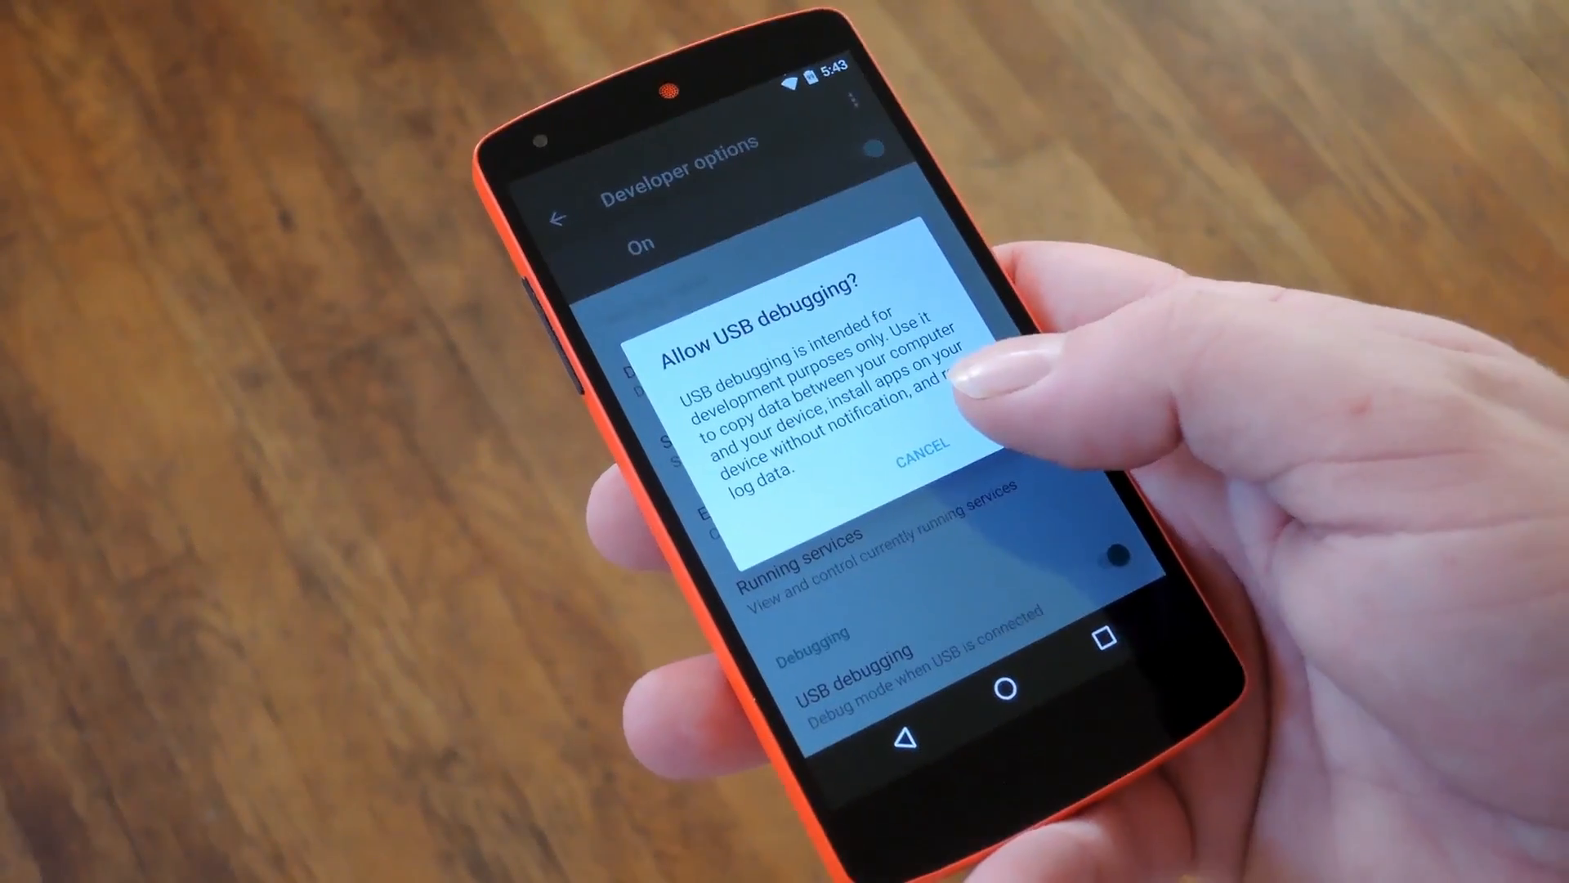
Confirm the Allow USB debugging prompt on the phone with OK
left_click(920, 445)
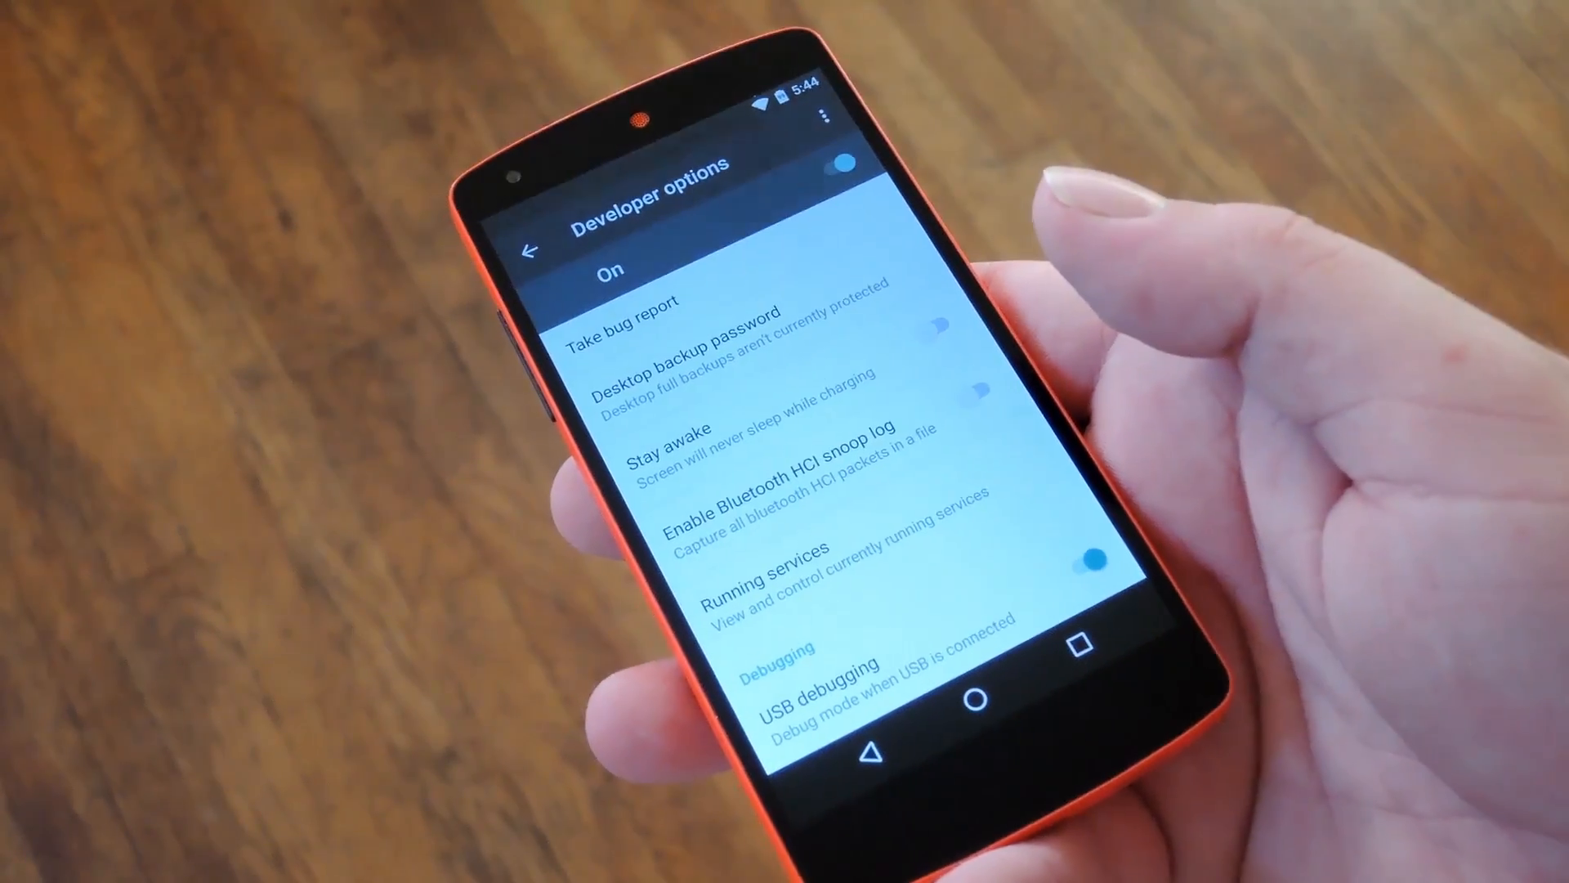
scroll("down", 3)
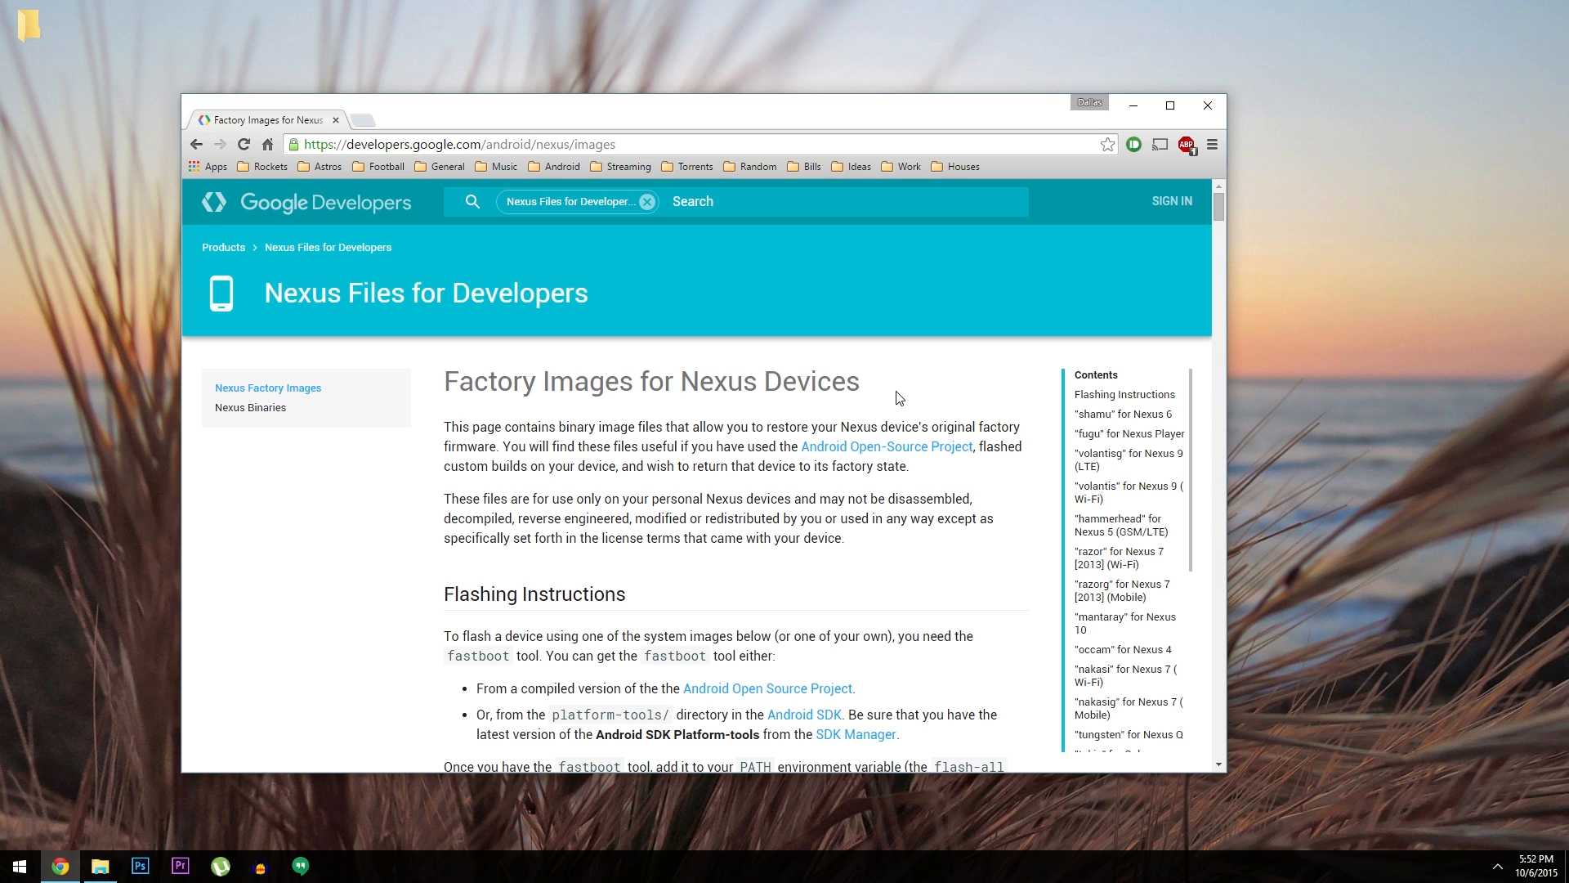
mouse_move(621, 376)
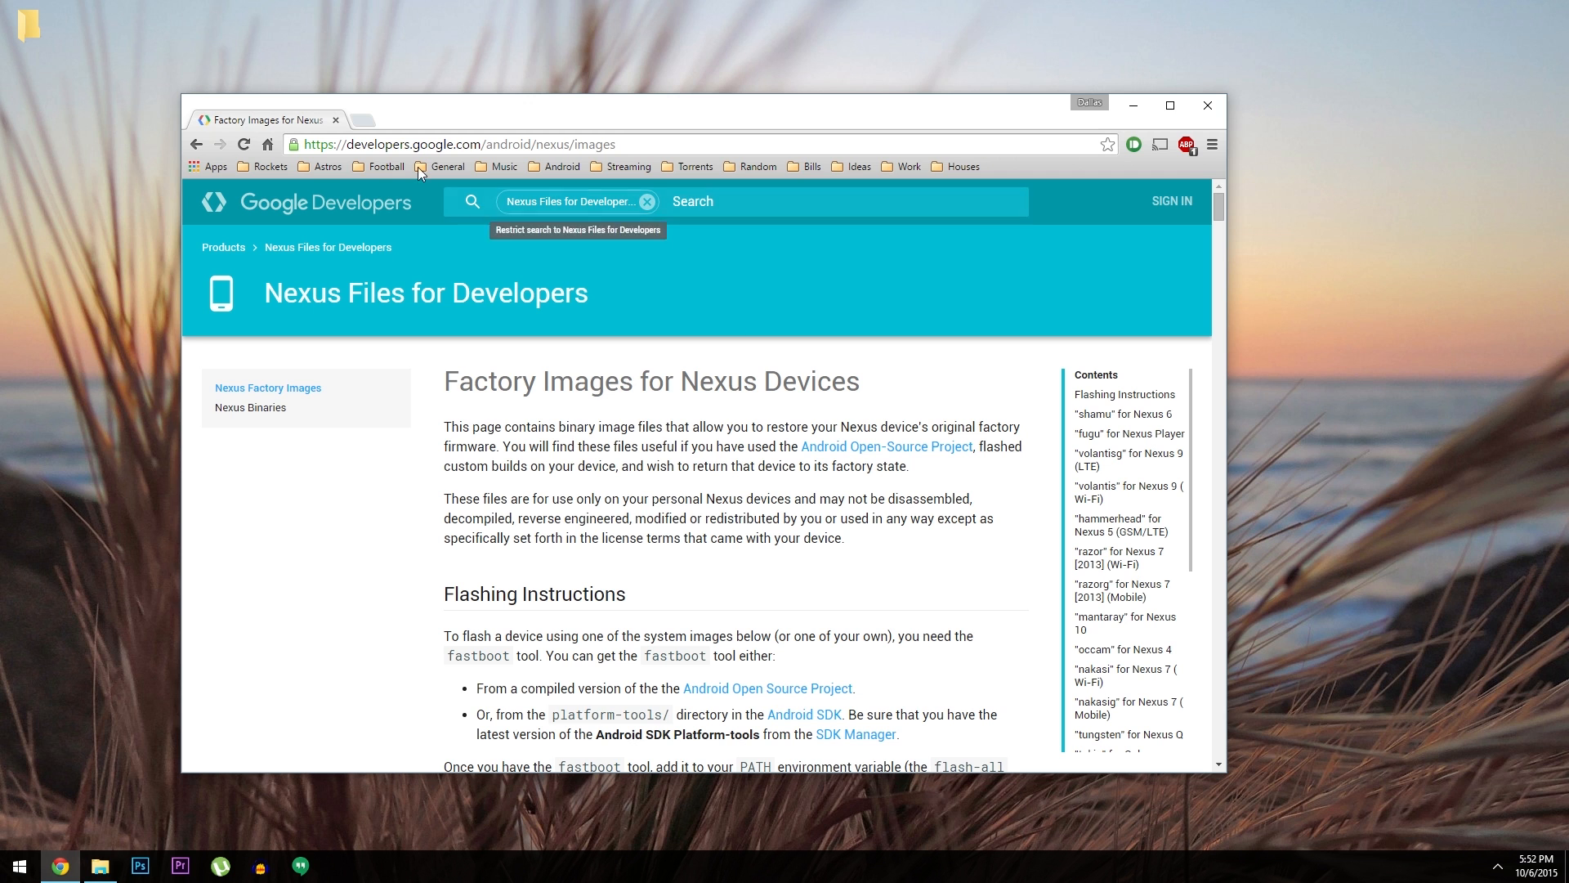
mouse_move(959, 408)
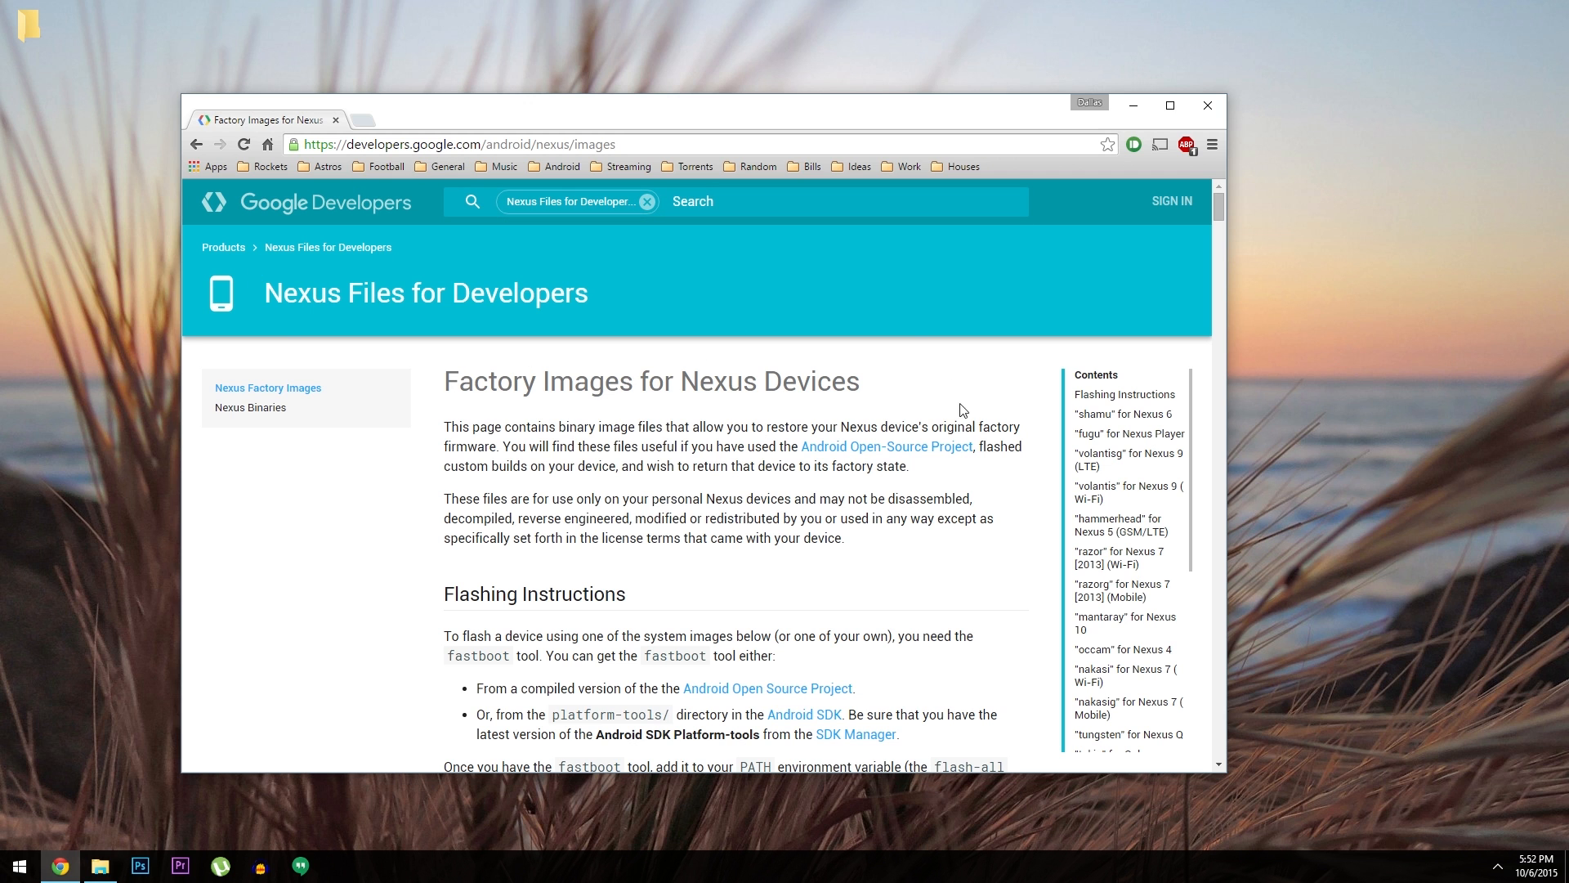
Download the hammerhead 6.0.0 (MRA58K) factory image from the Factory Images table
scroll("down", 3)
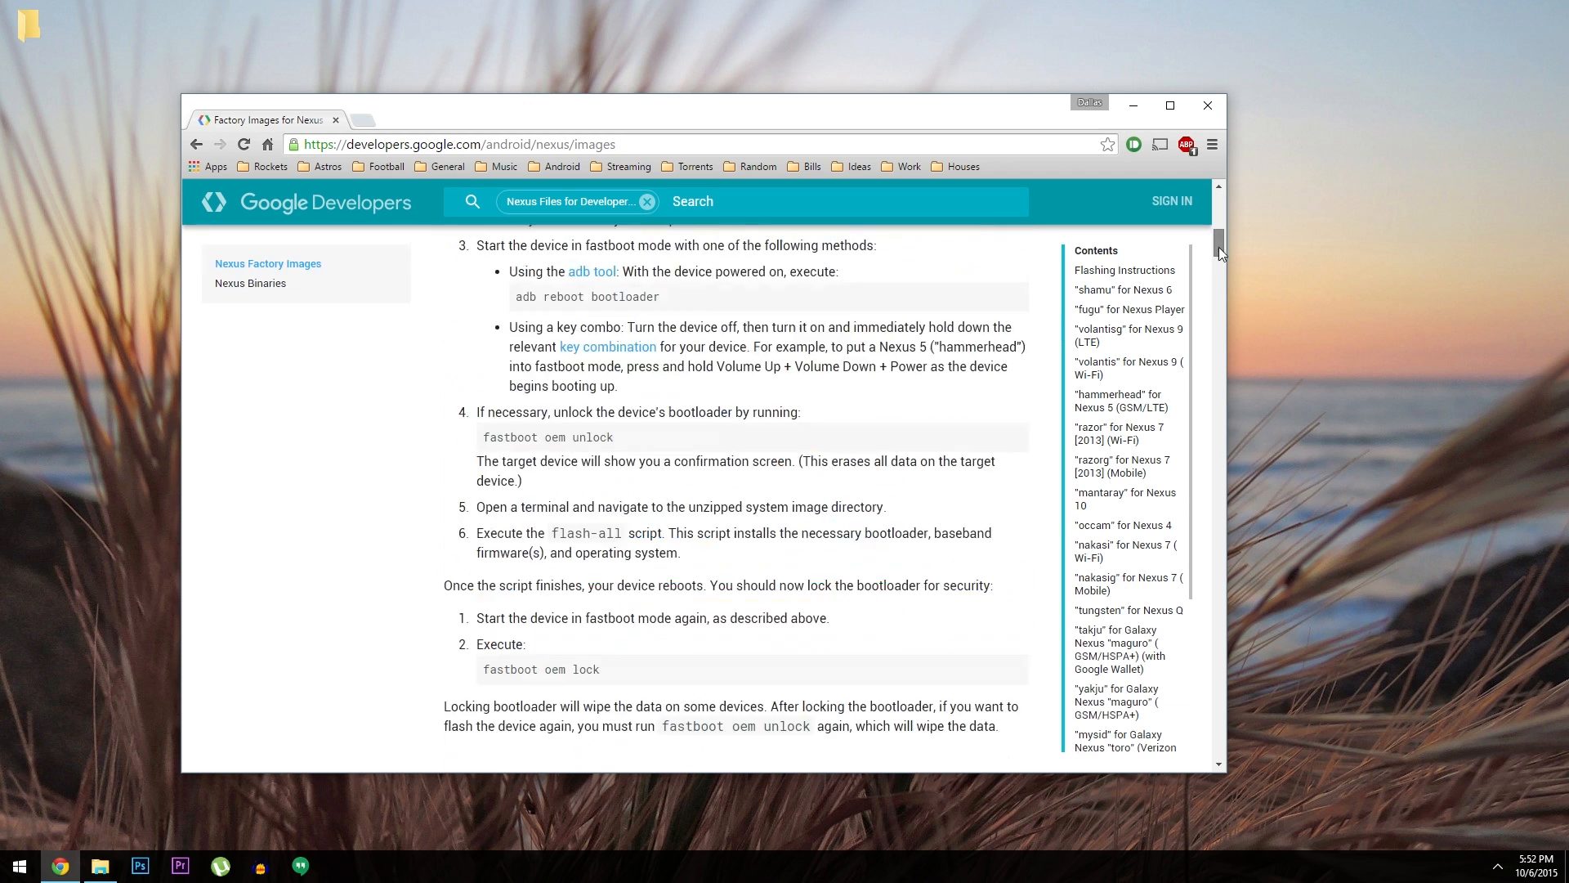
scroll("down", 3)
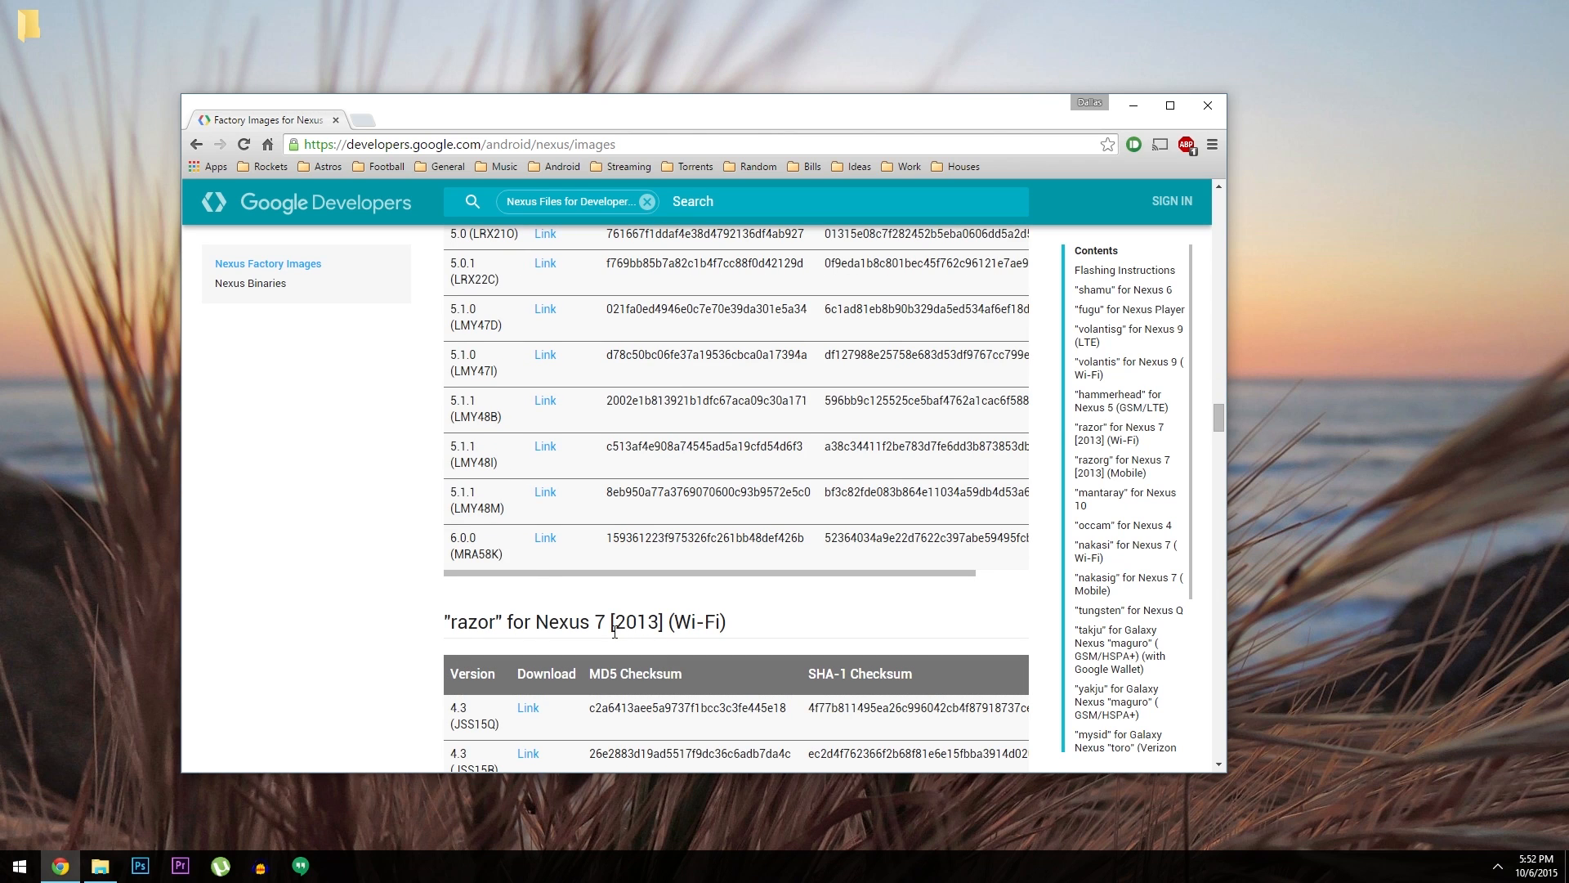
mouse_move(530, 555)
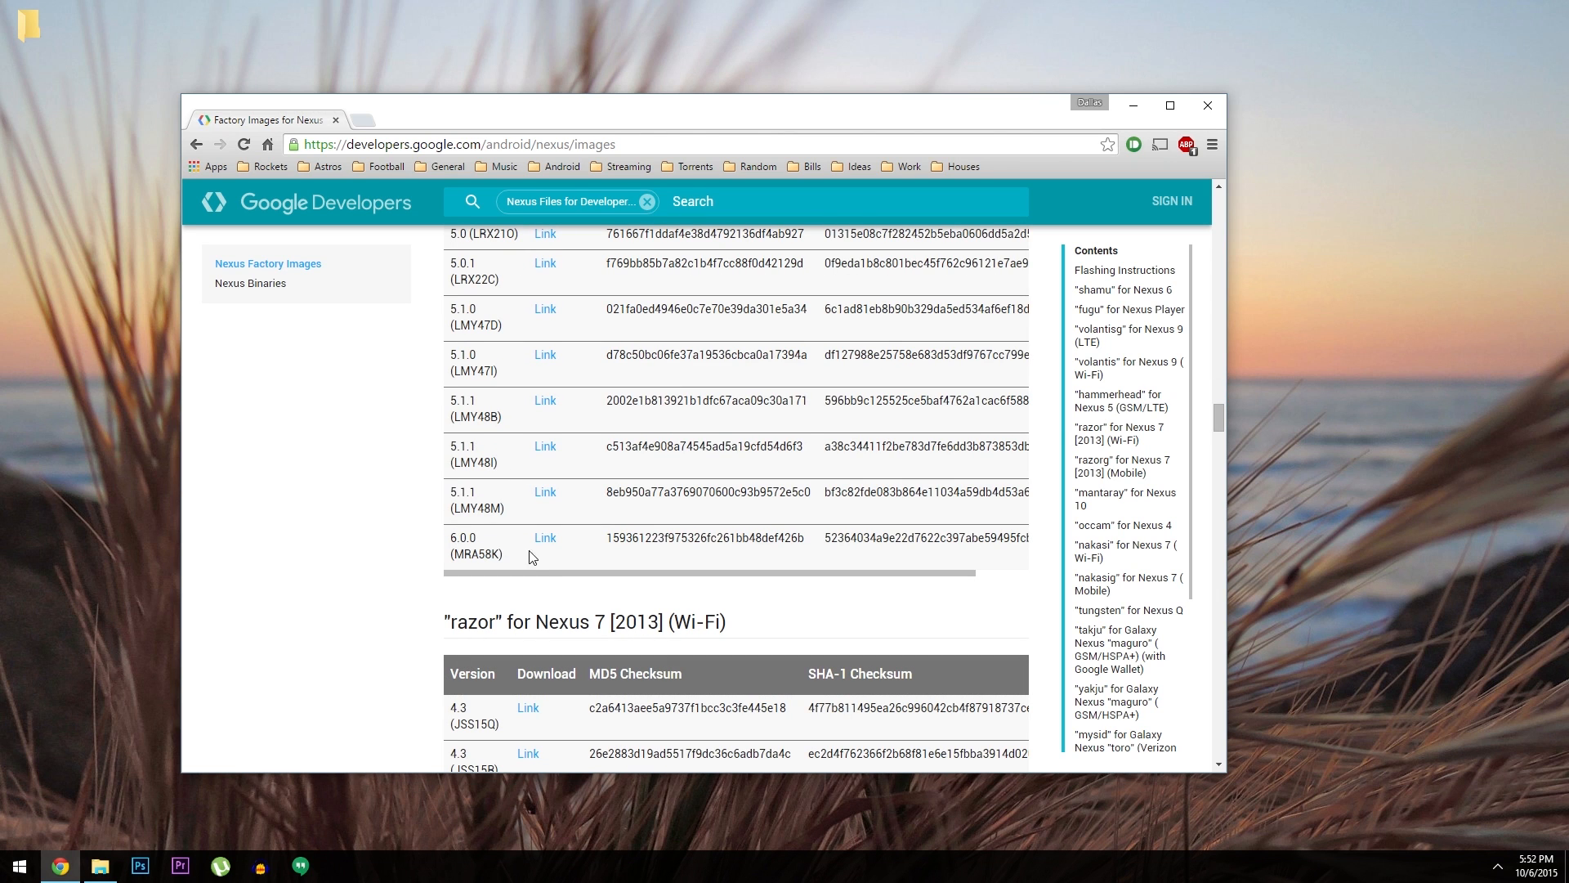
left_click(544, 538)
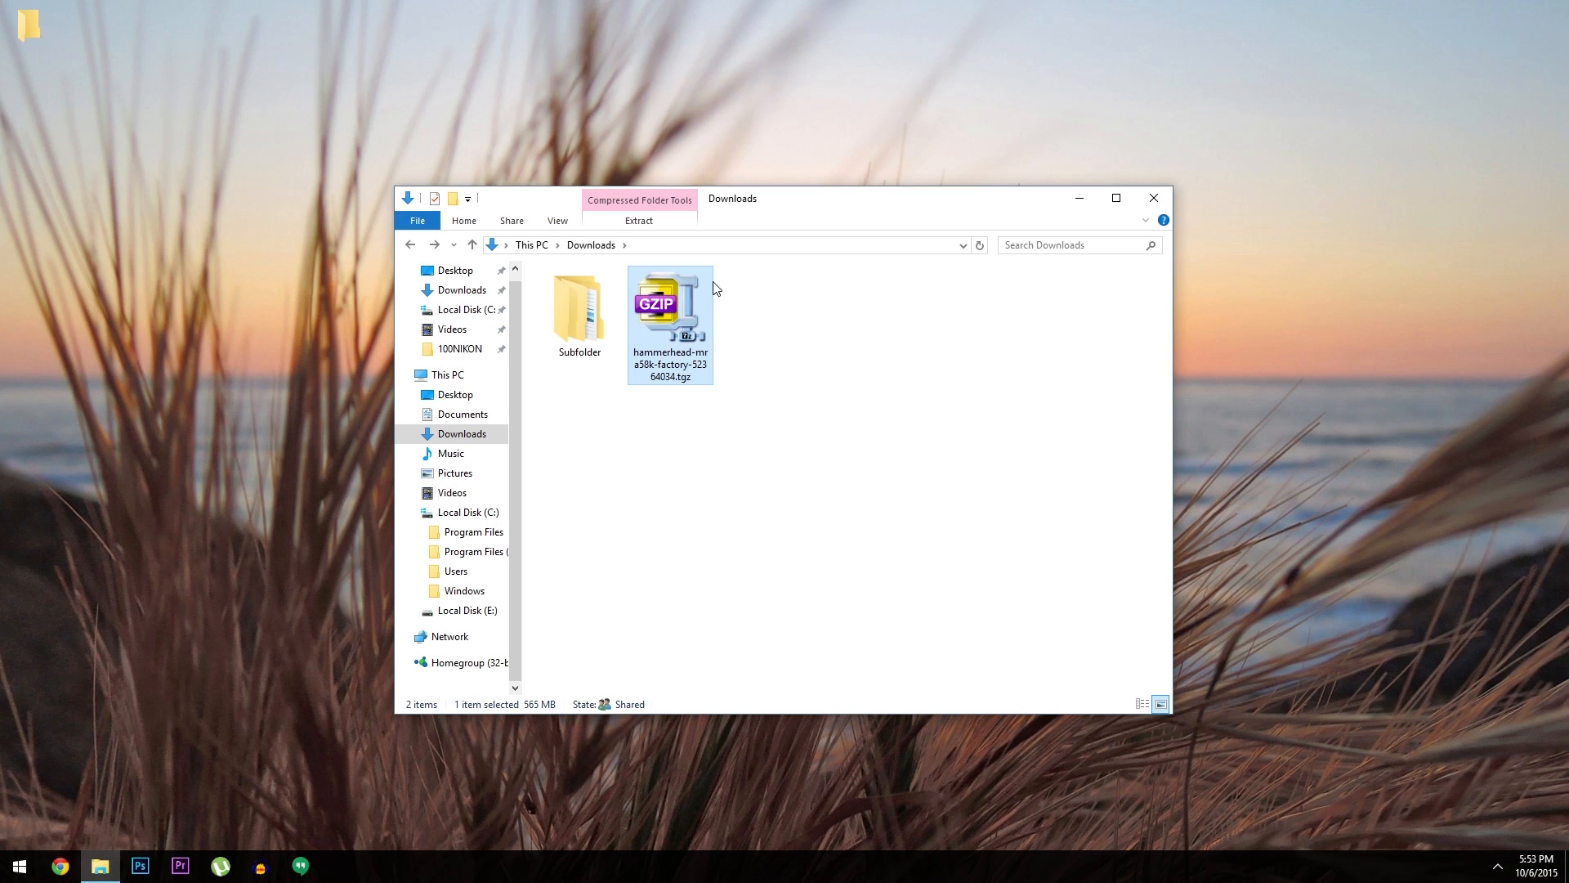
Move the downloaded .tgz from Downloads into android-sdk\platform-tools, granting administrator permission
right_click(669, 302)
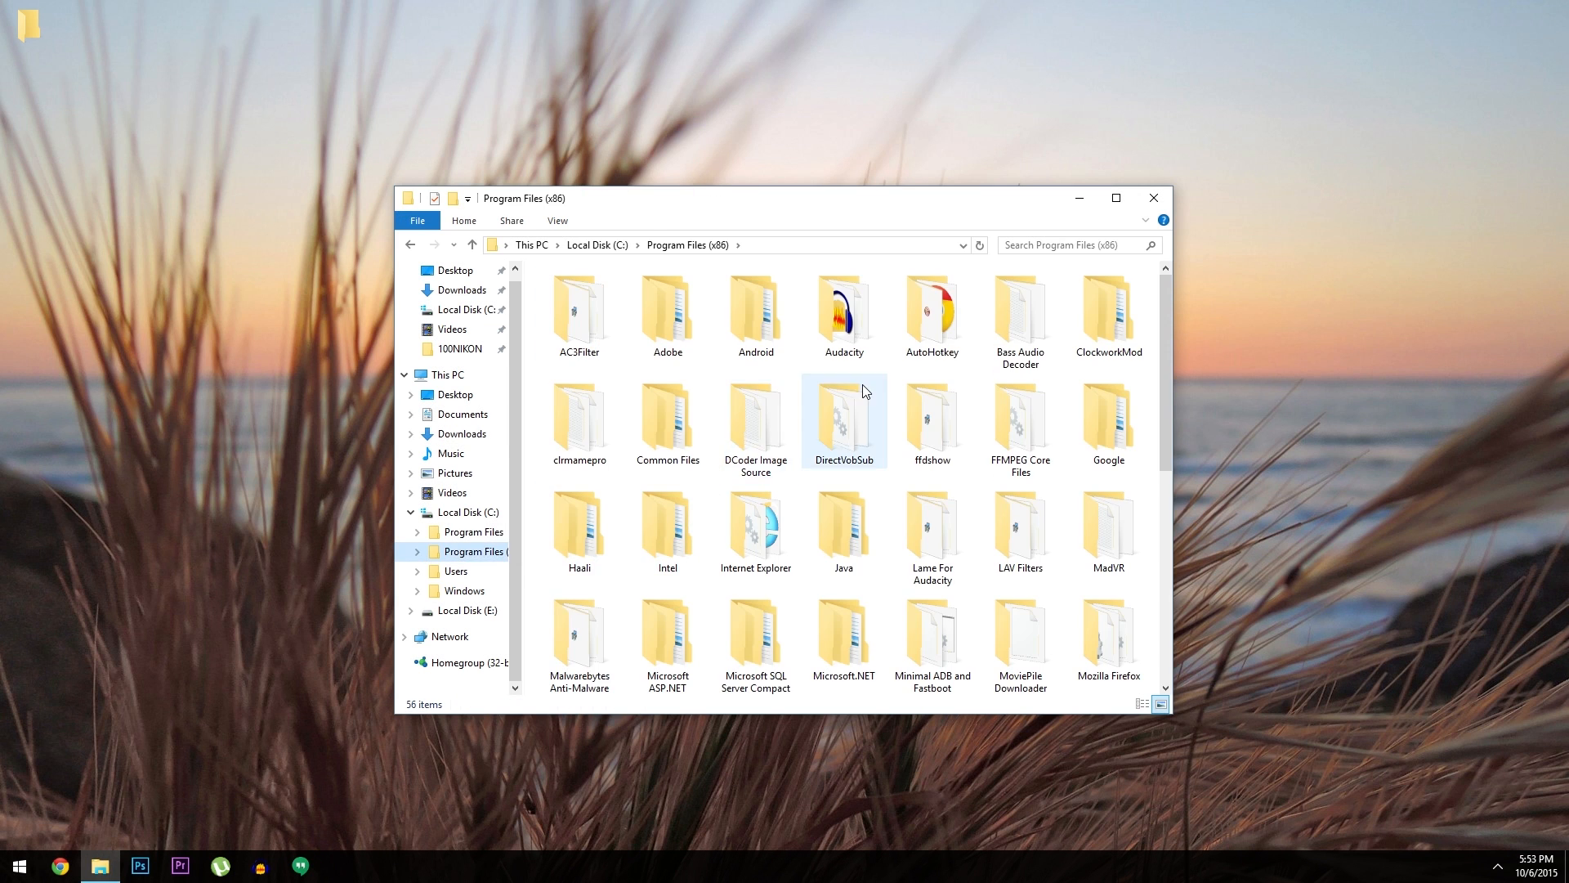
double_click(843, 420)
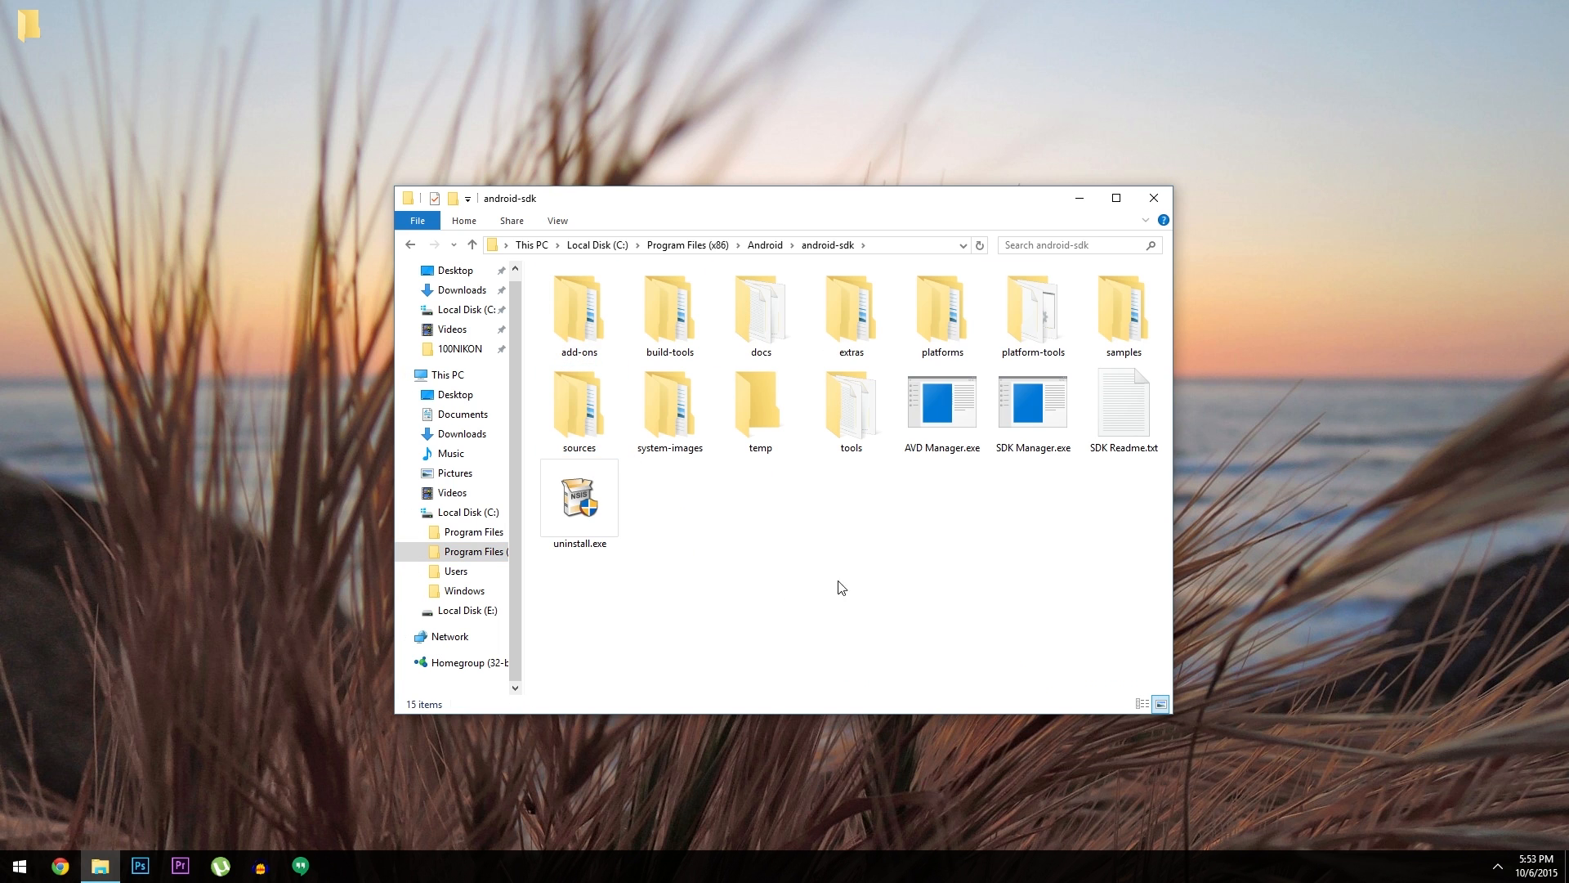
double_click(1033, 311)
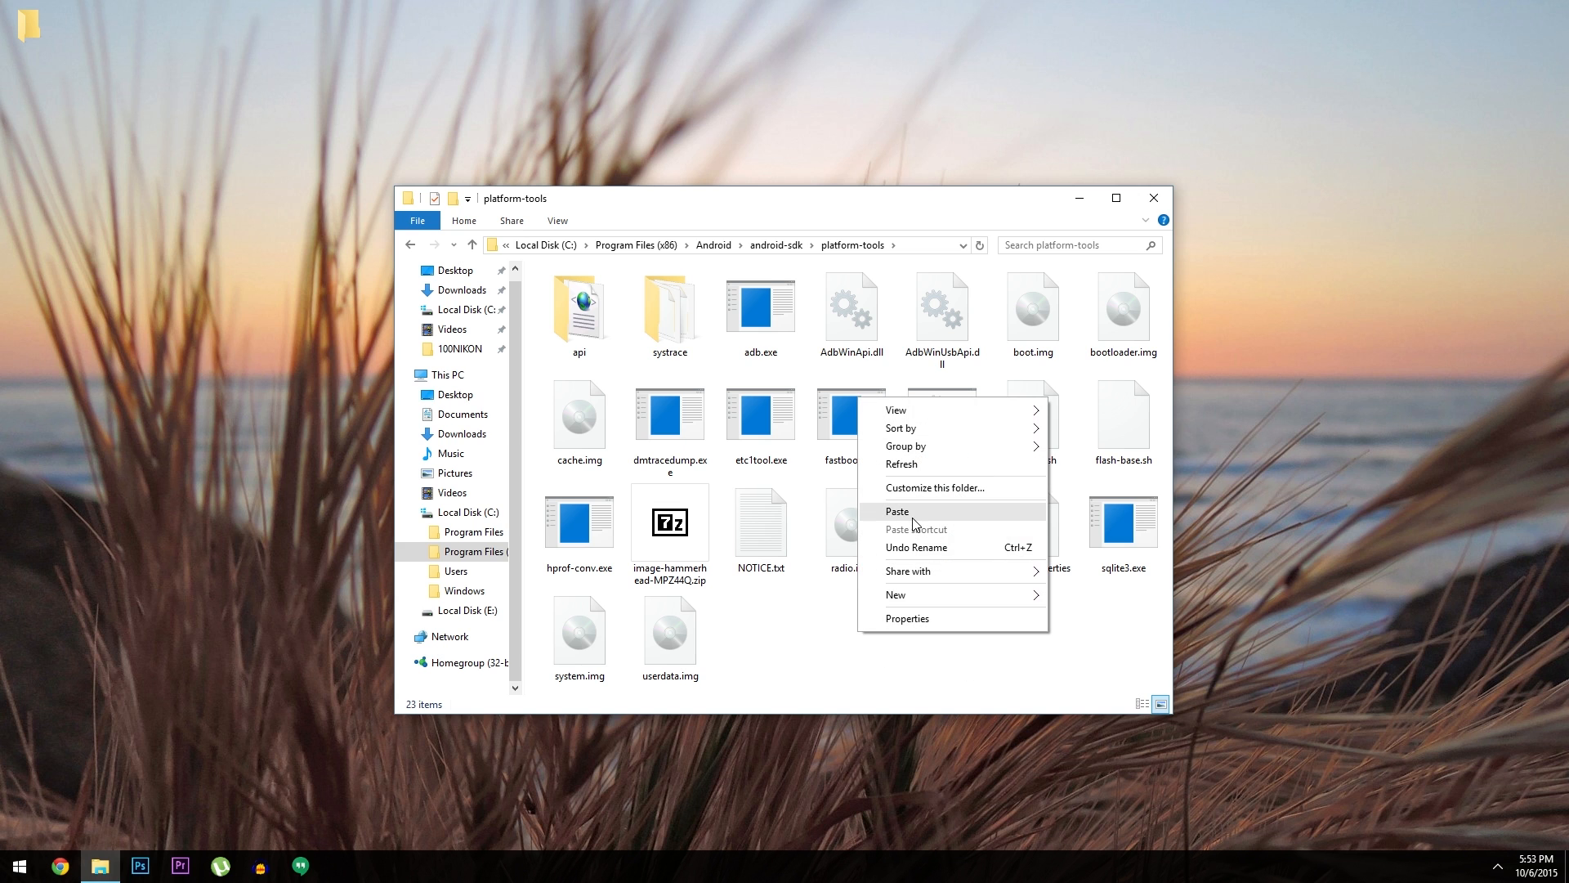
left_click(897, 510)
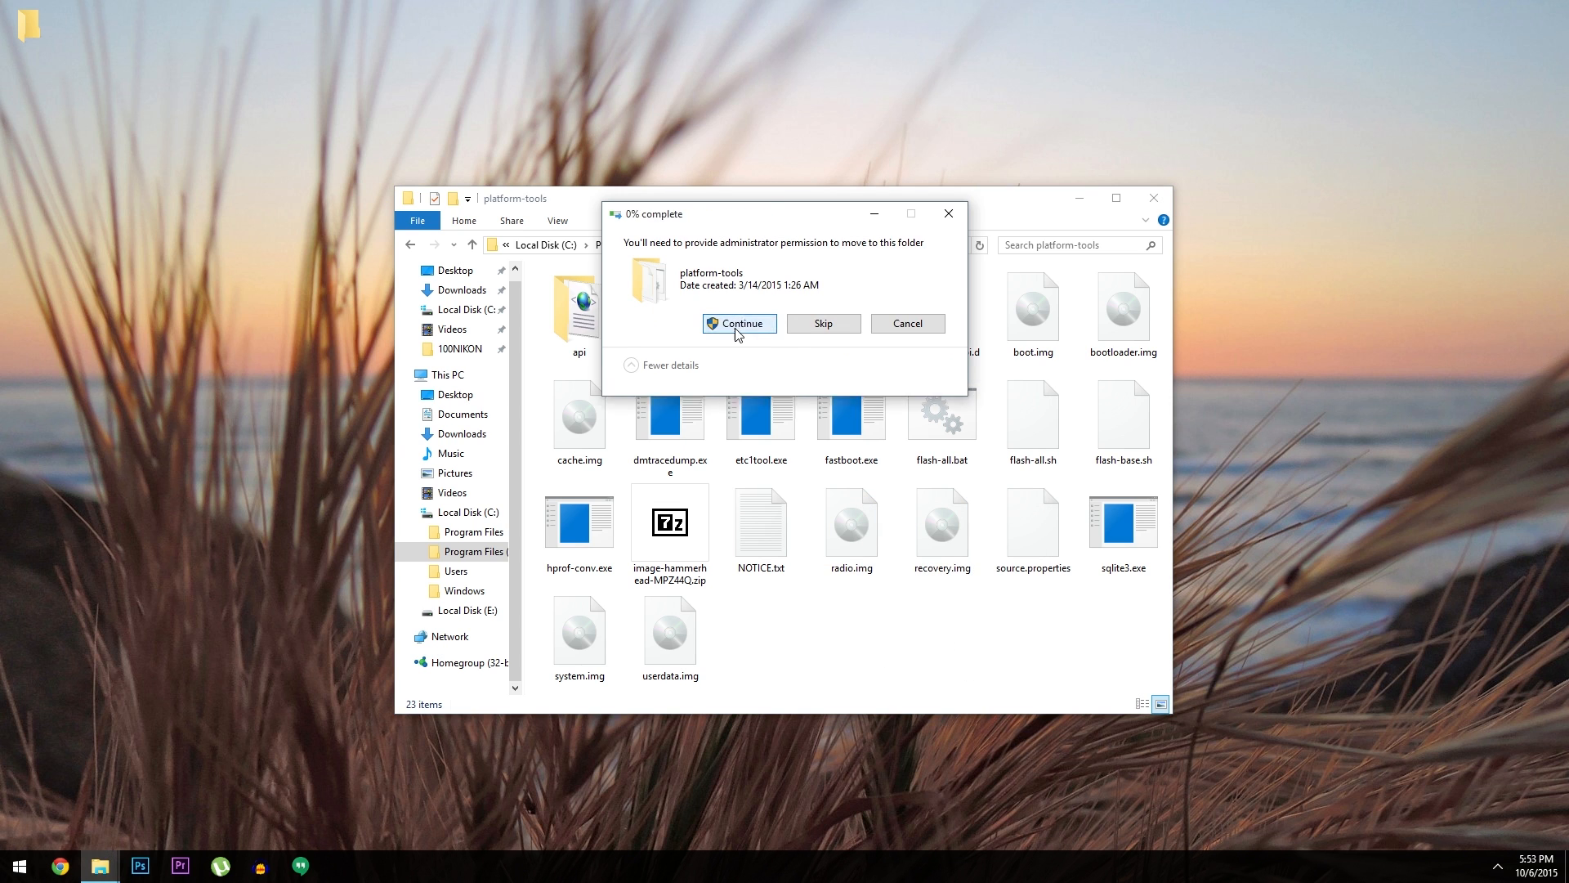
left_click(739, 323)
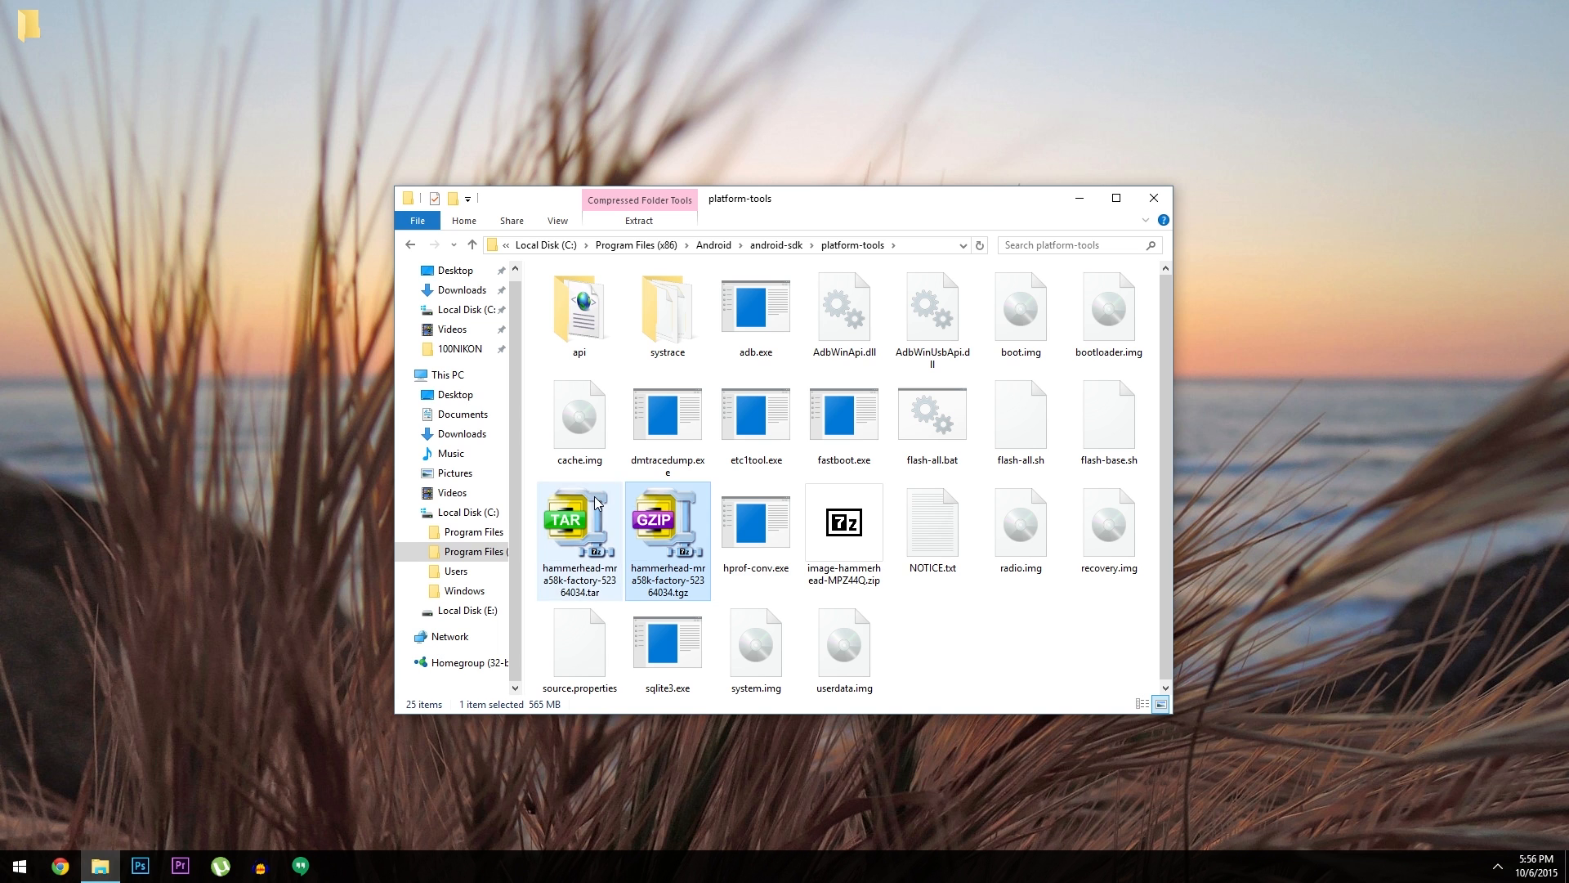
Extract the archive, then move the hammerhead-mra58k files into platform-tools, replacing duplicates
right_click(579, 520)
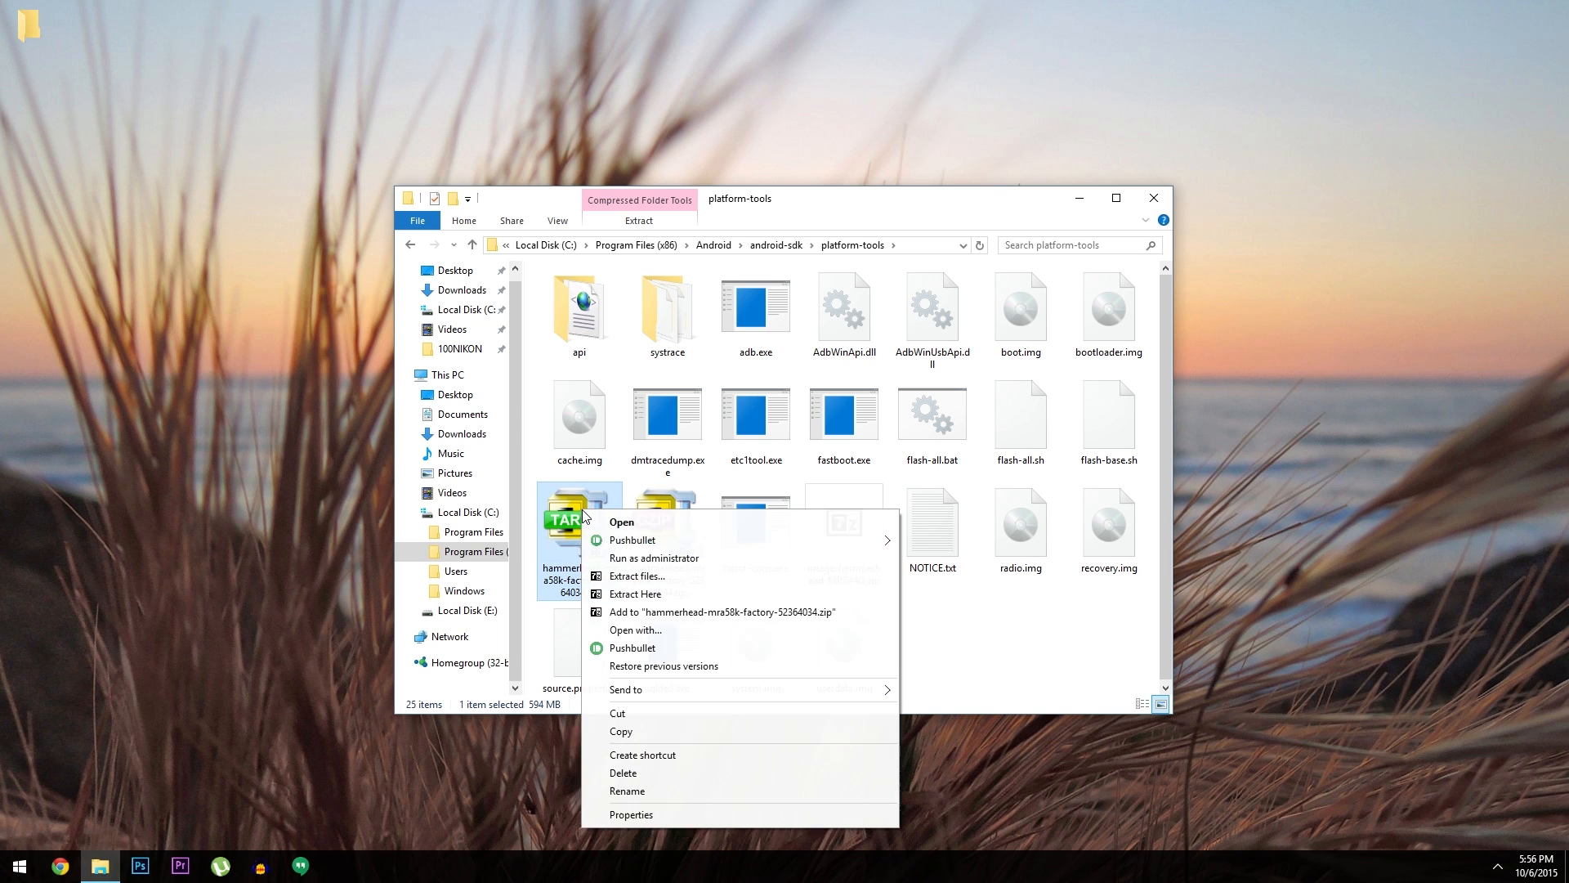
left_click(1084, 640)
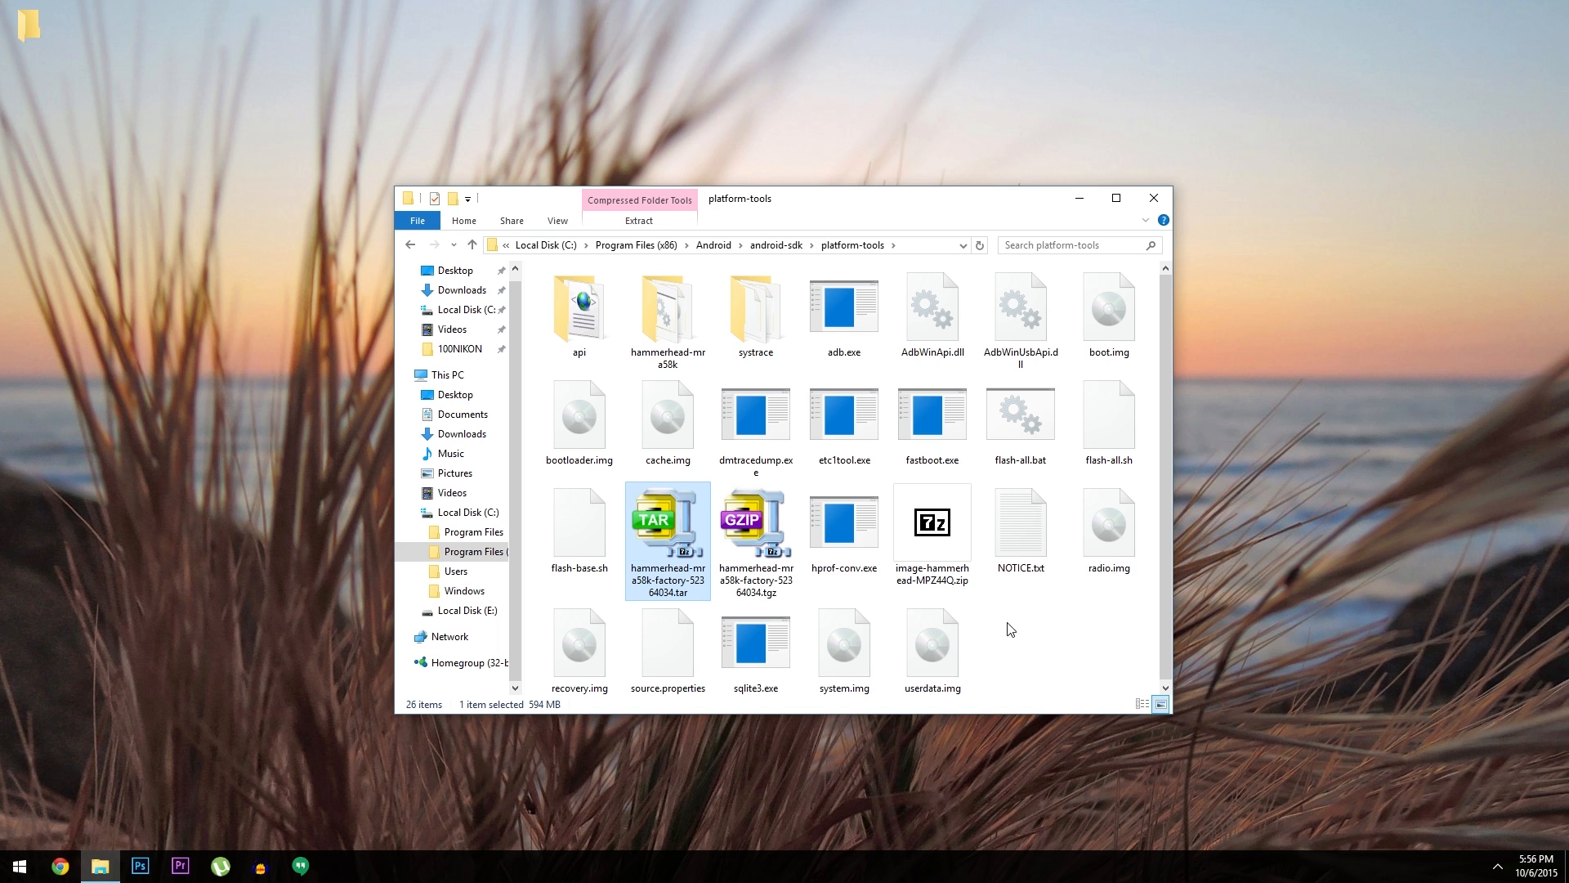
left_click(667, 316)
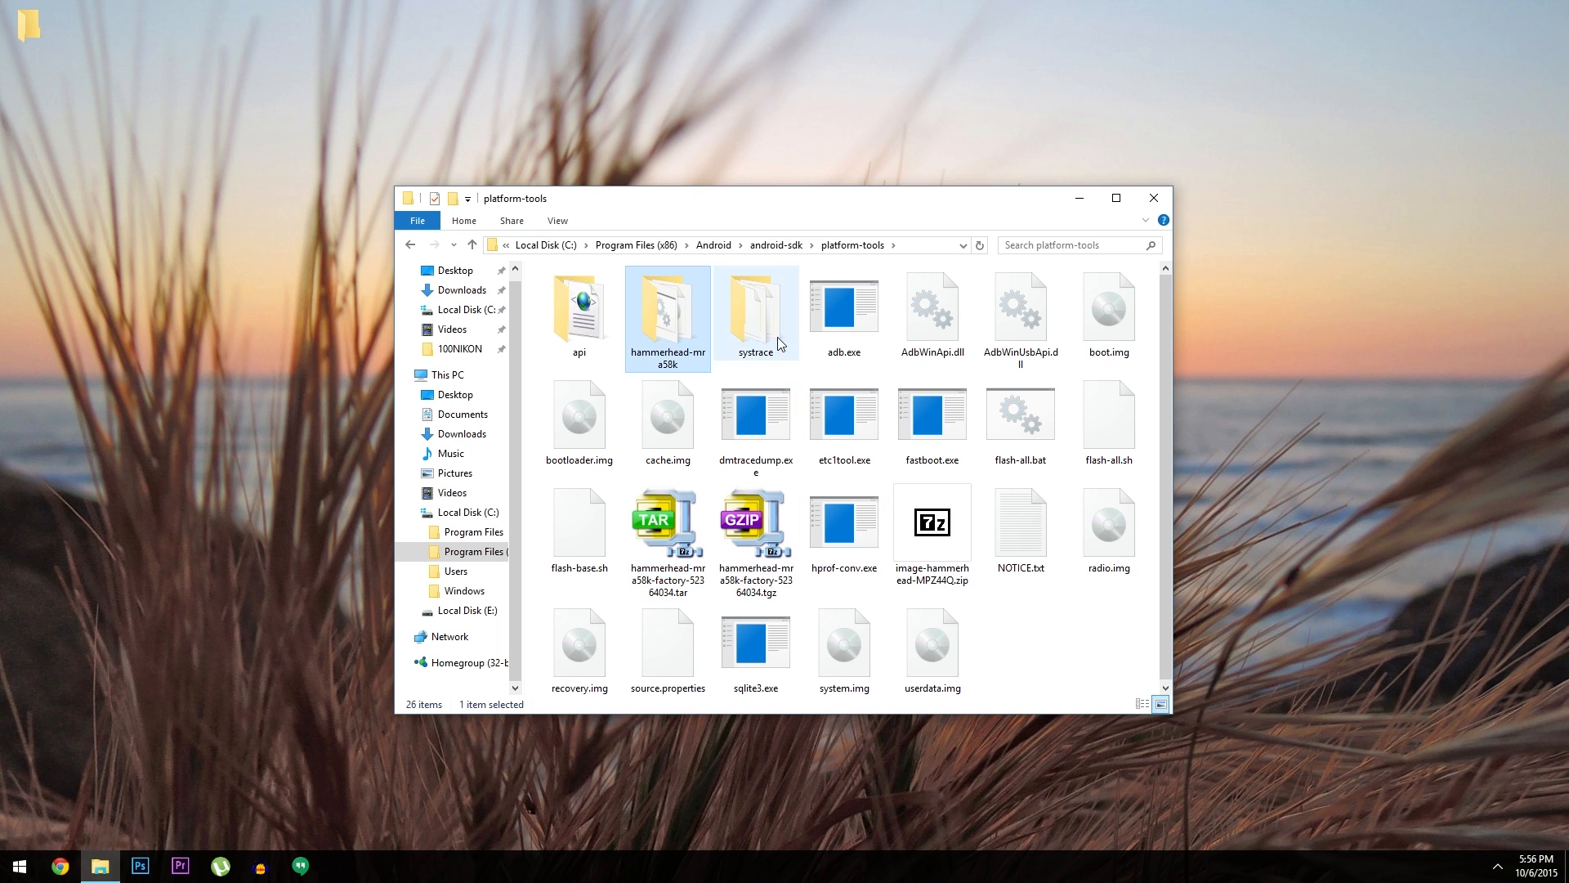
double_click(667, 311)
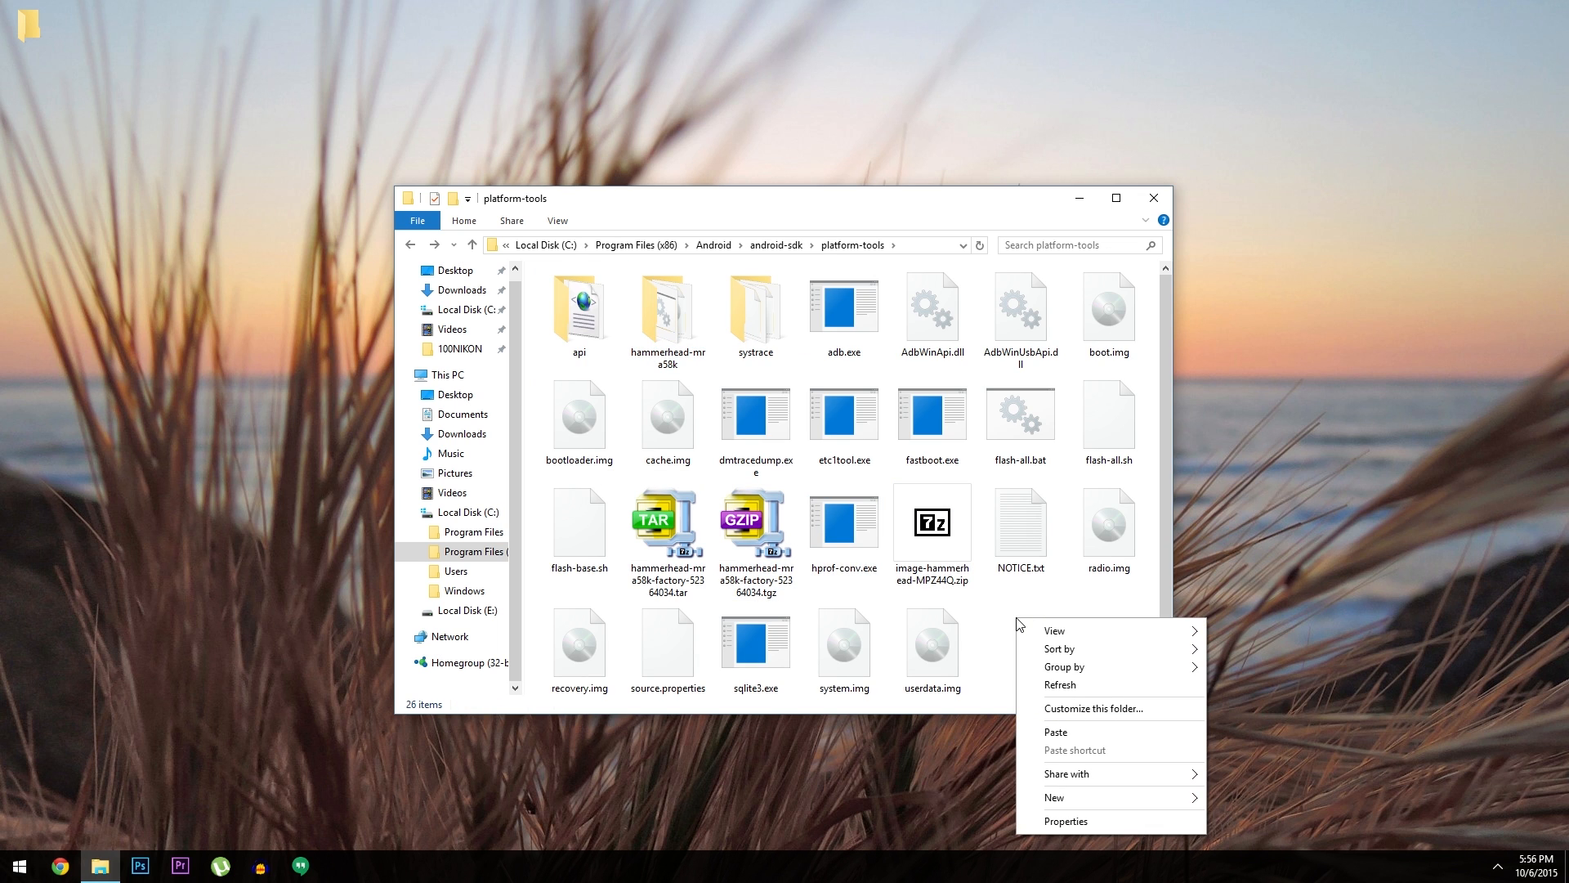
left_click(1055, 732)
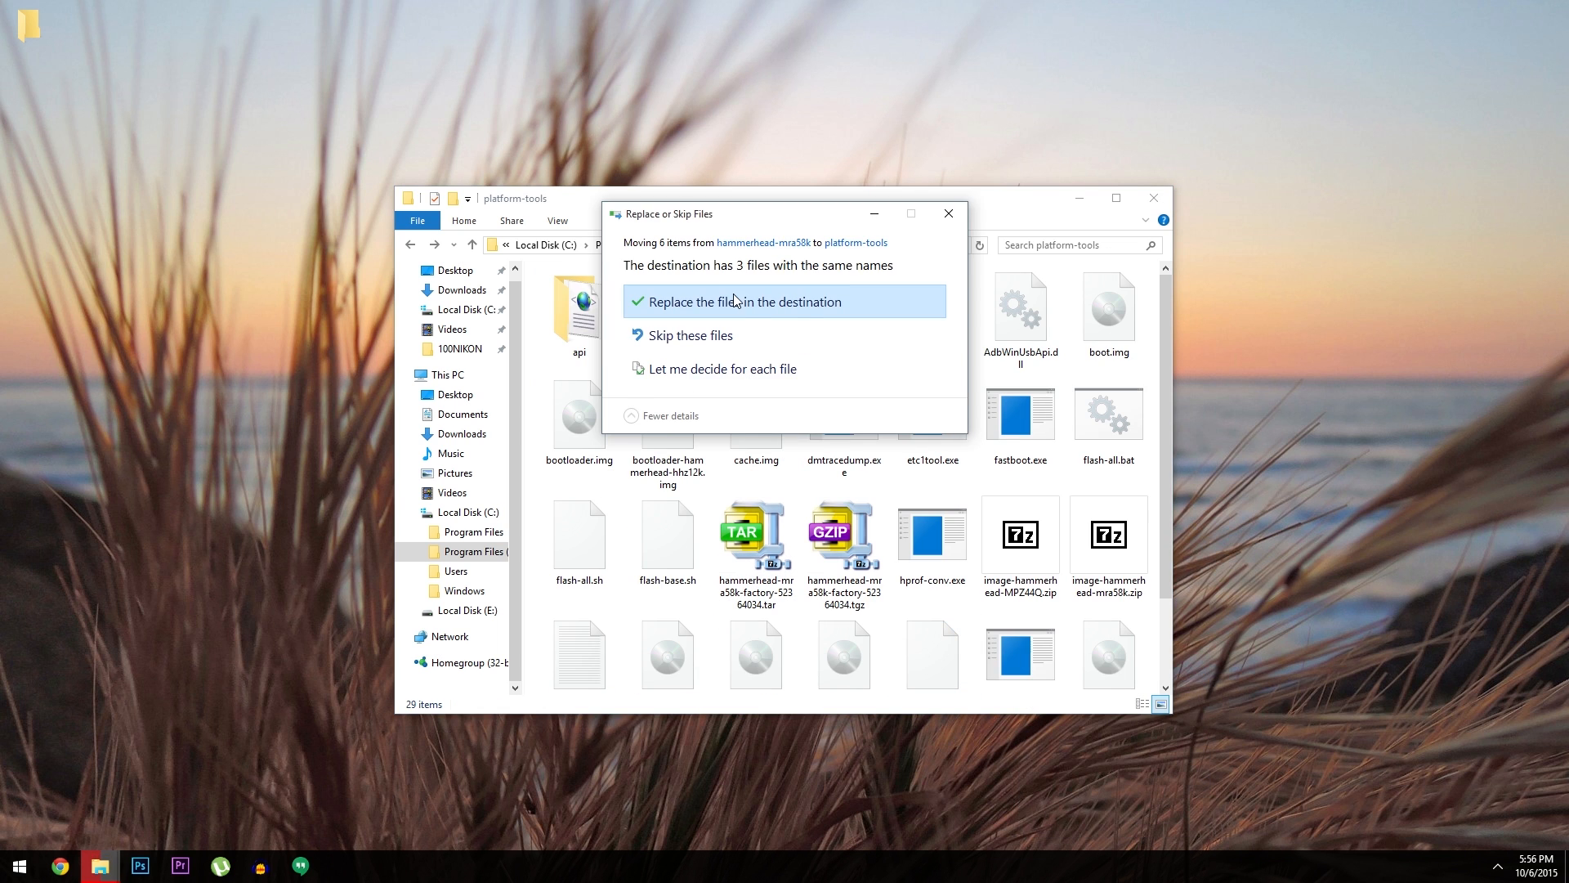
left_click(737, 301)
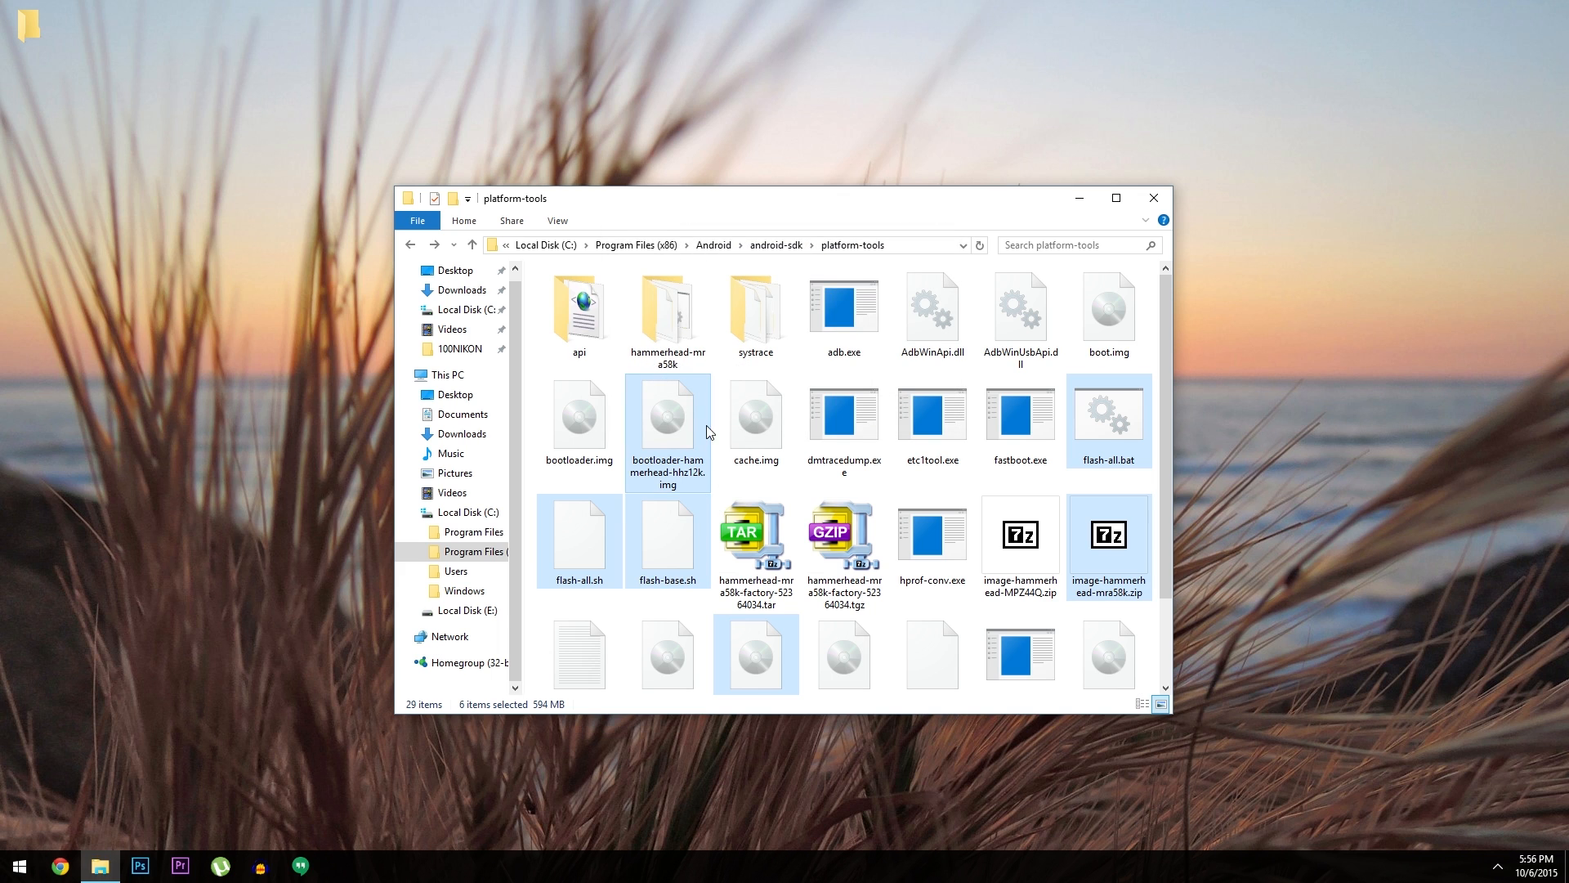
left_click(729, 484)
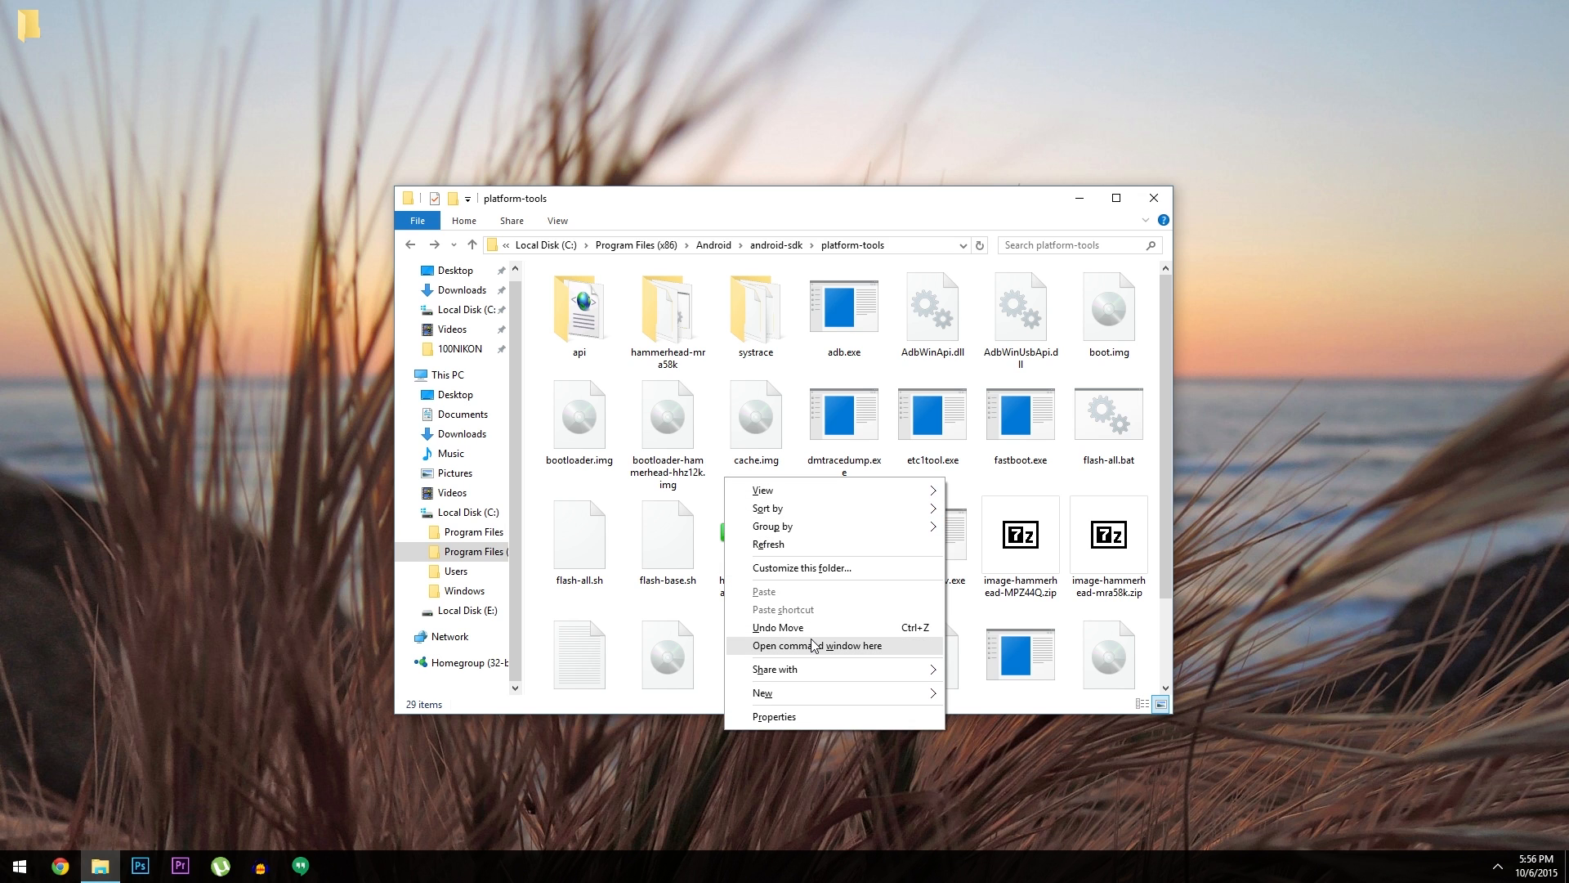
From a command prompt in platform-tools, run adb reboot-bootloader (device not found)
left_click(804, 644)
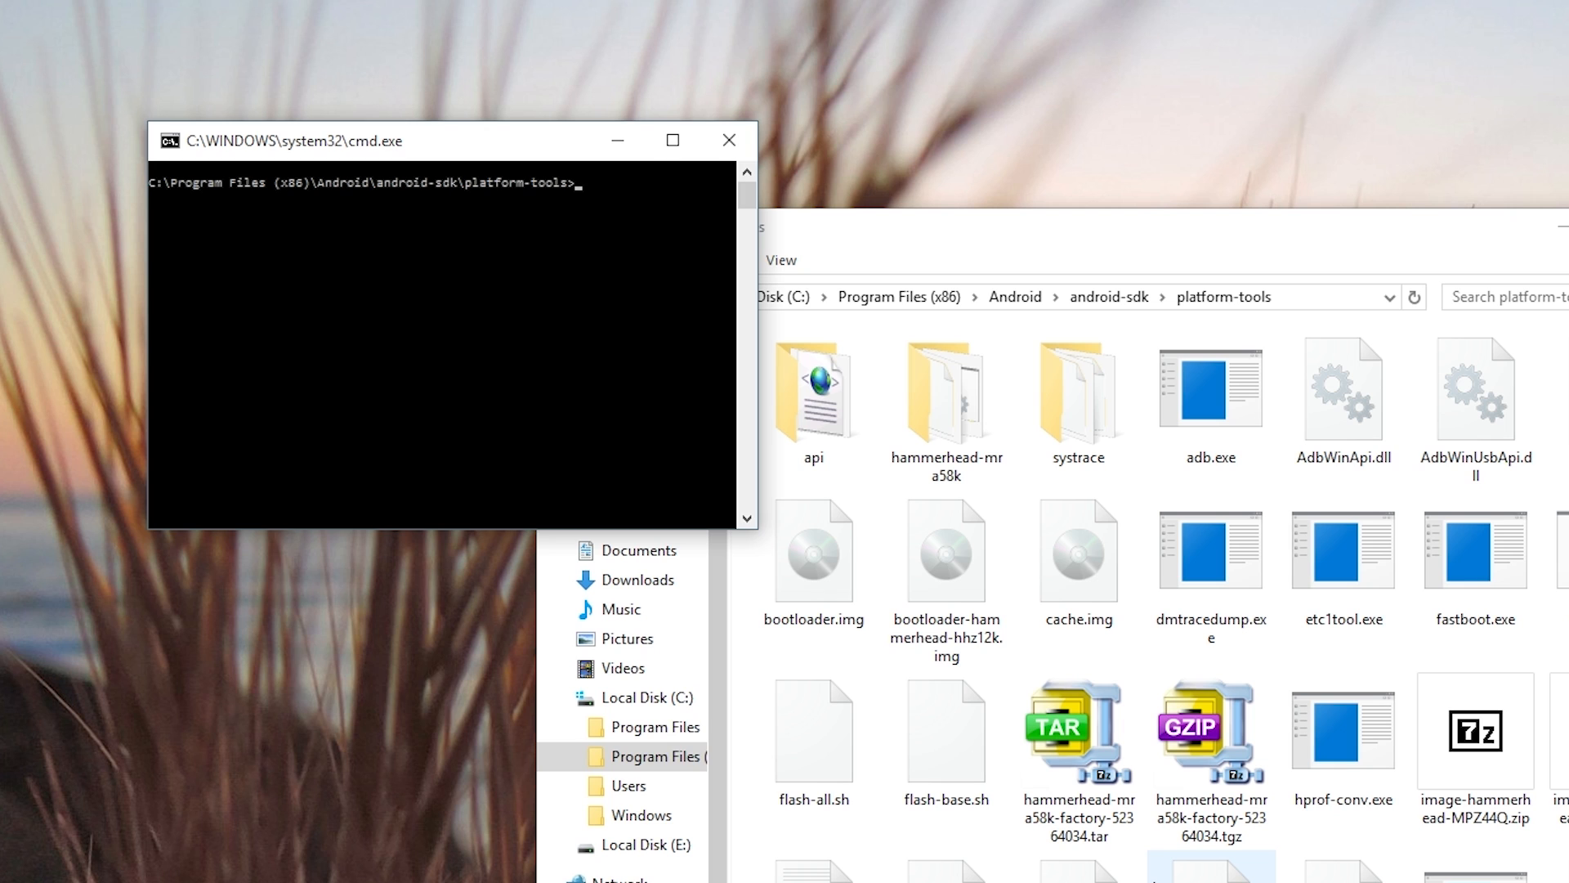
type("adb reboot-")
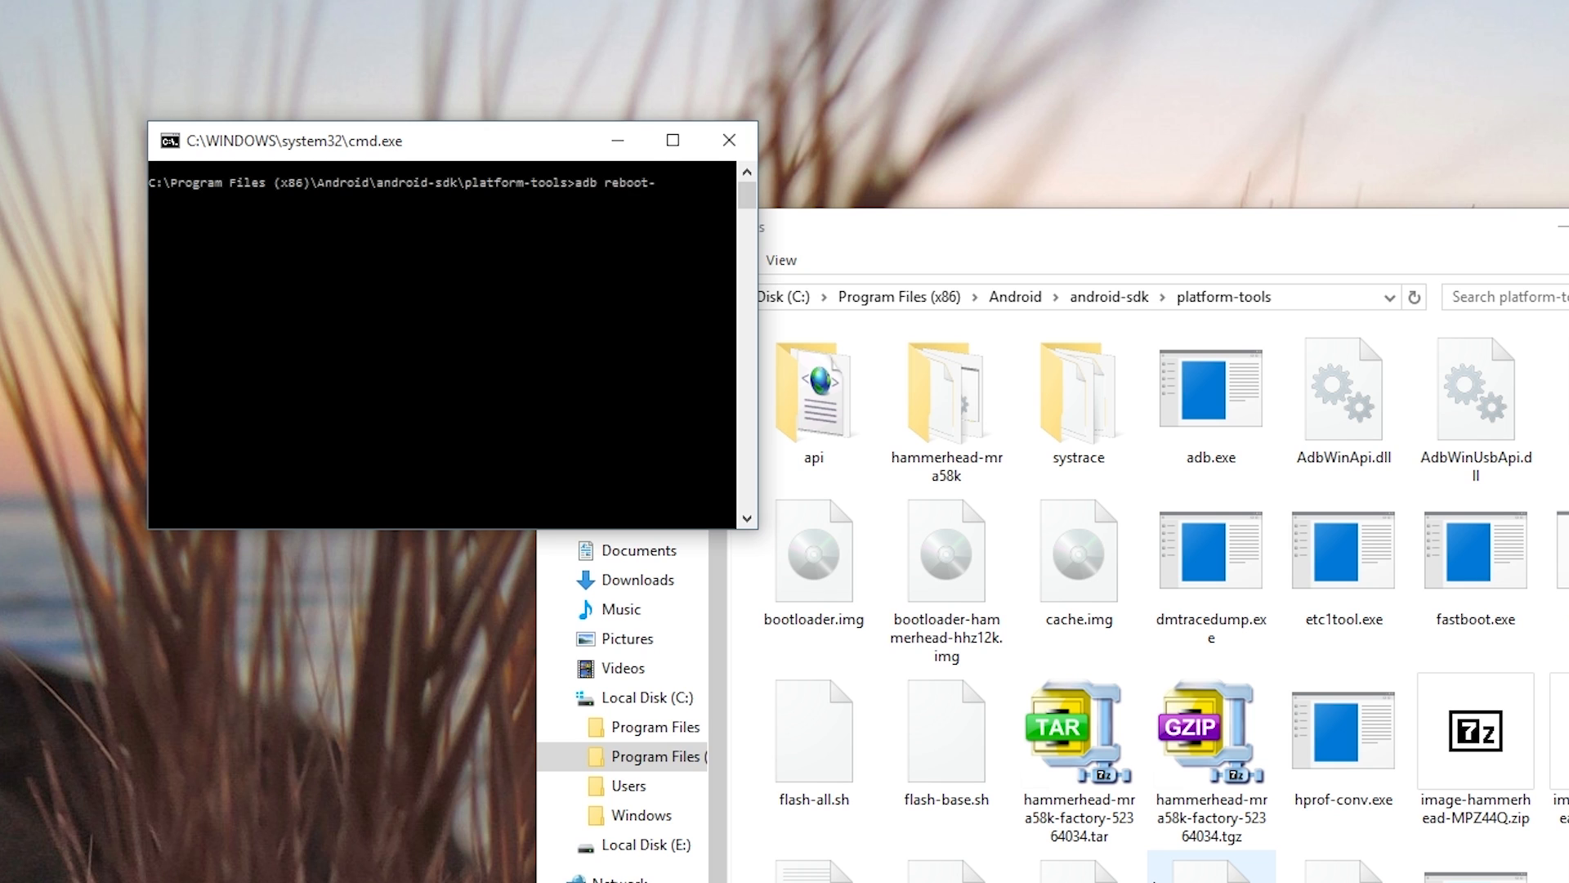
type("bootload")
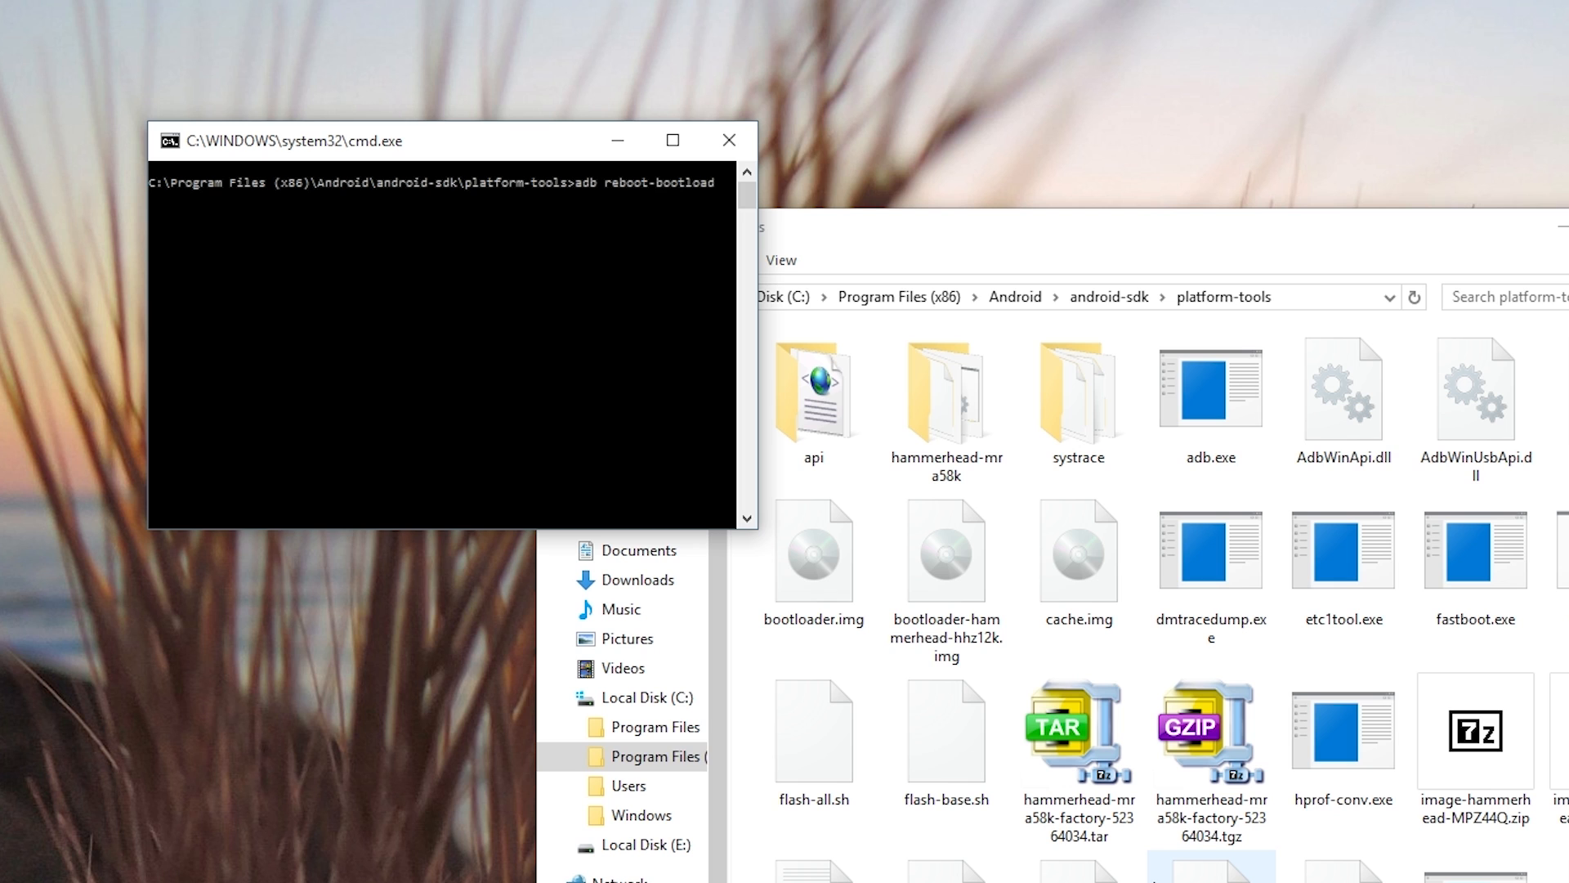
key("enter")
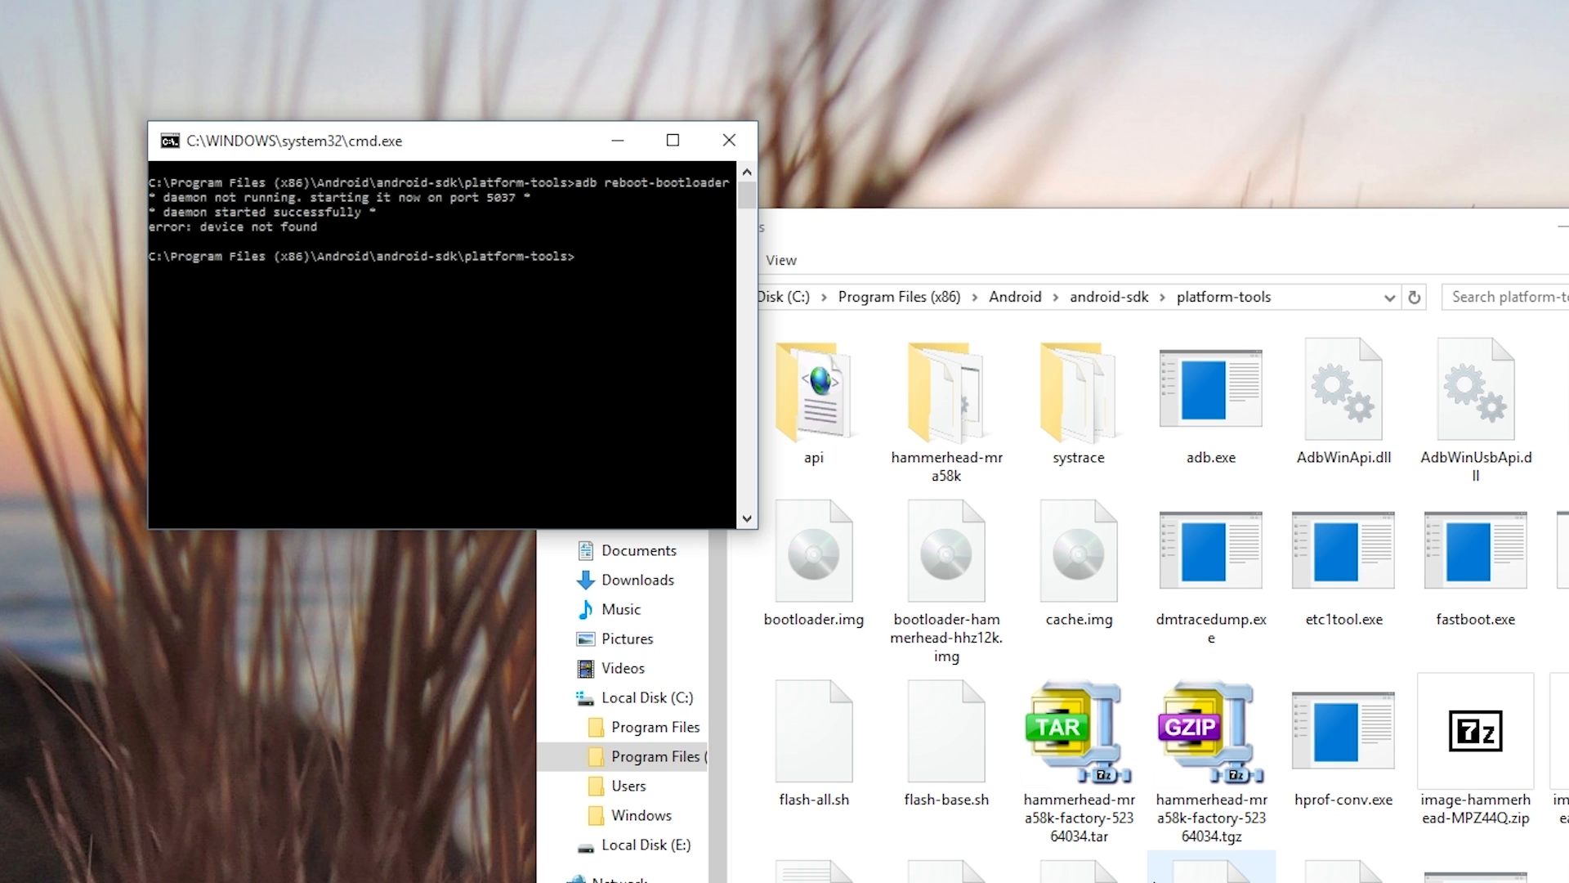
Enter the fastboot oem unlock command
type("fastboot o")
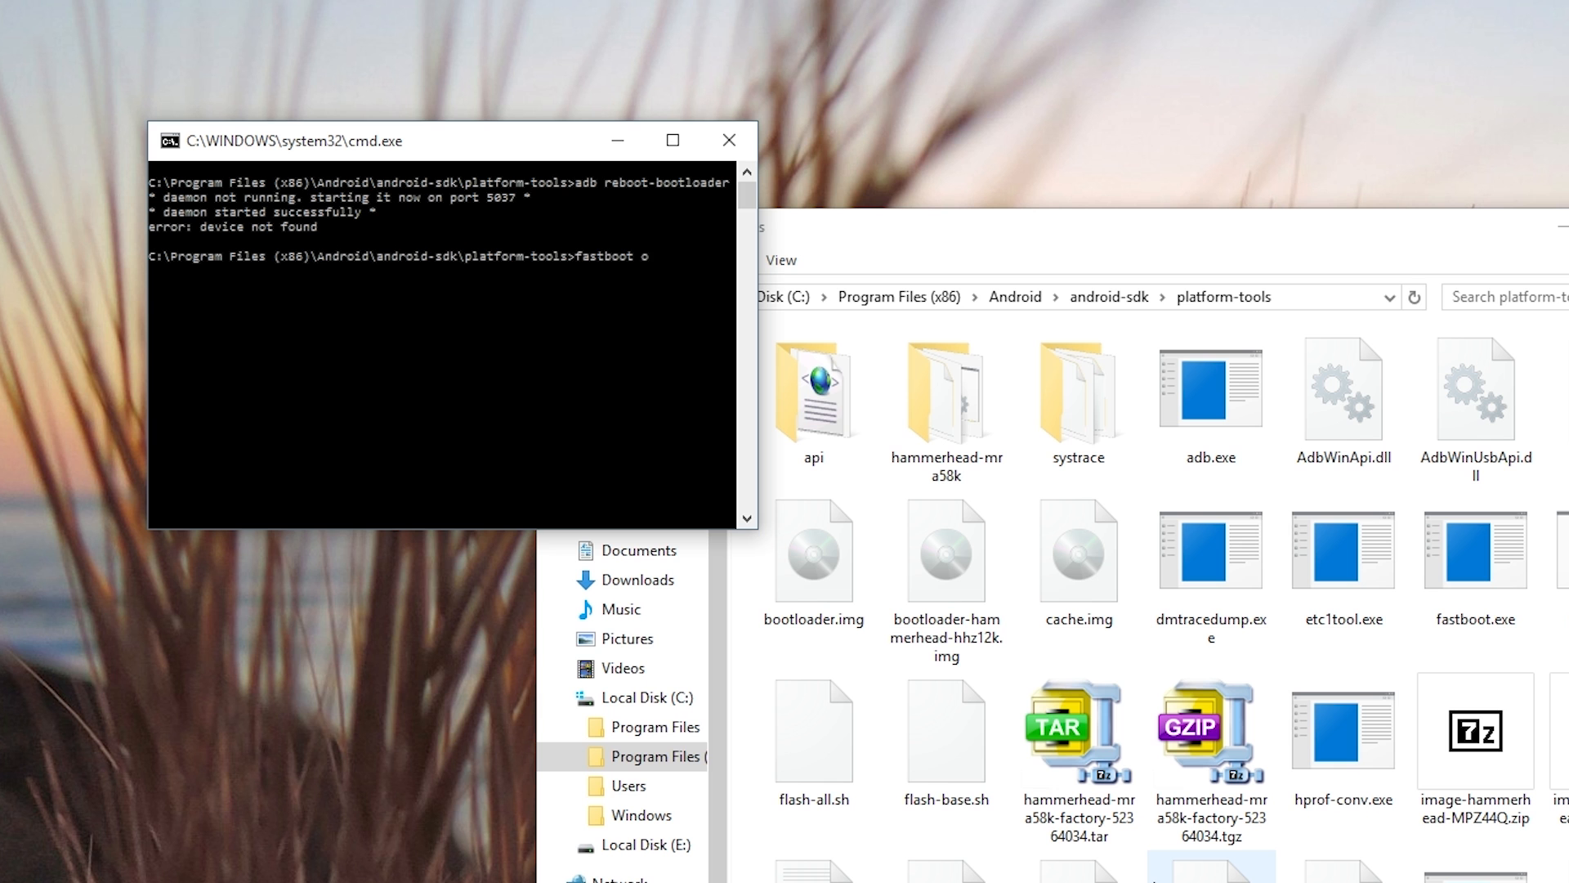
type("em unlock")
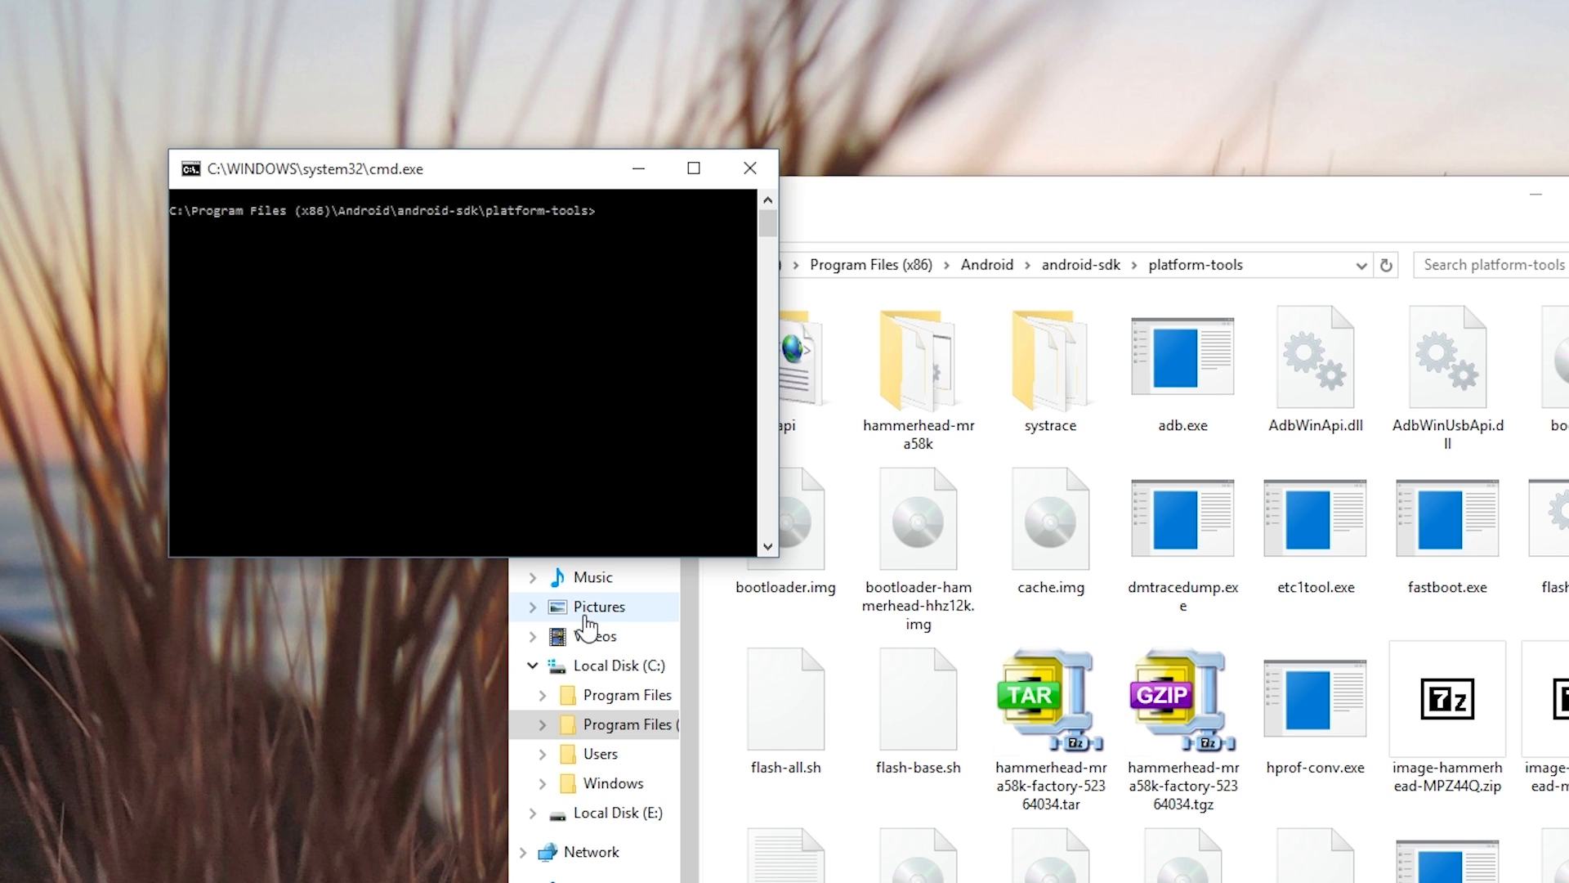
Run flash-all, which flashes bootloader and radio then fails on missing boot.img
type("flash-all")
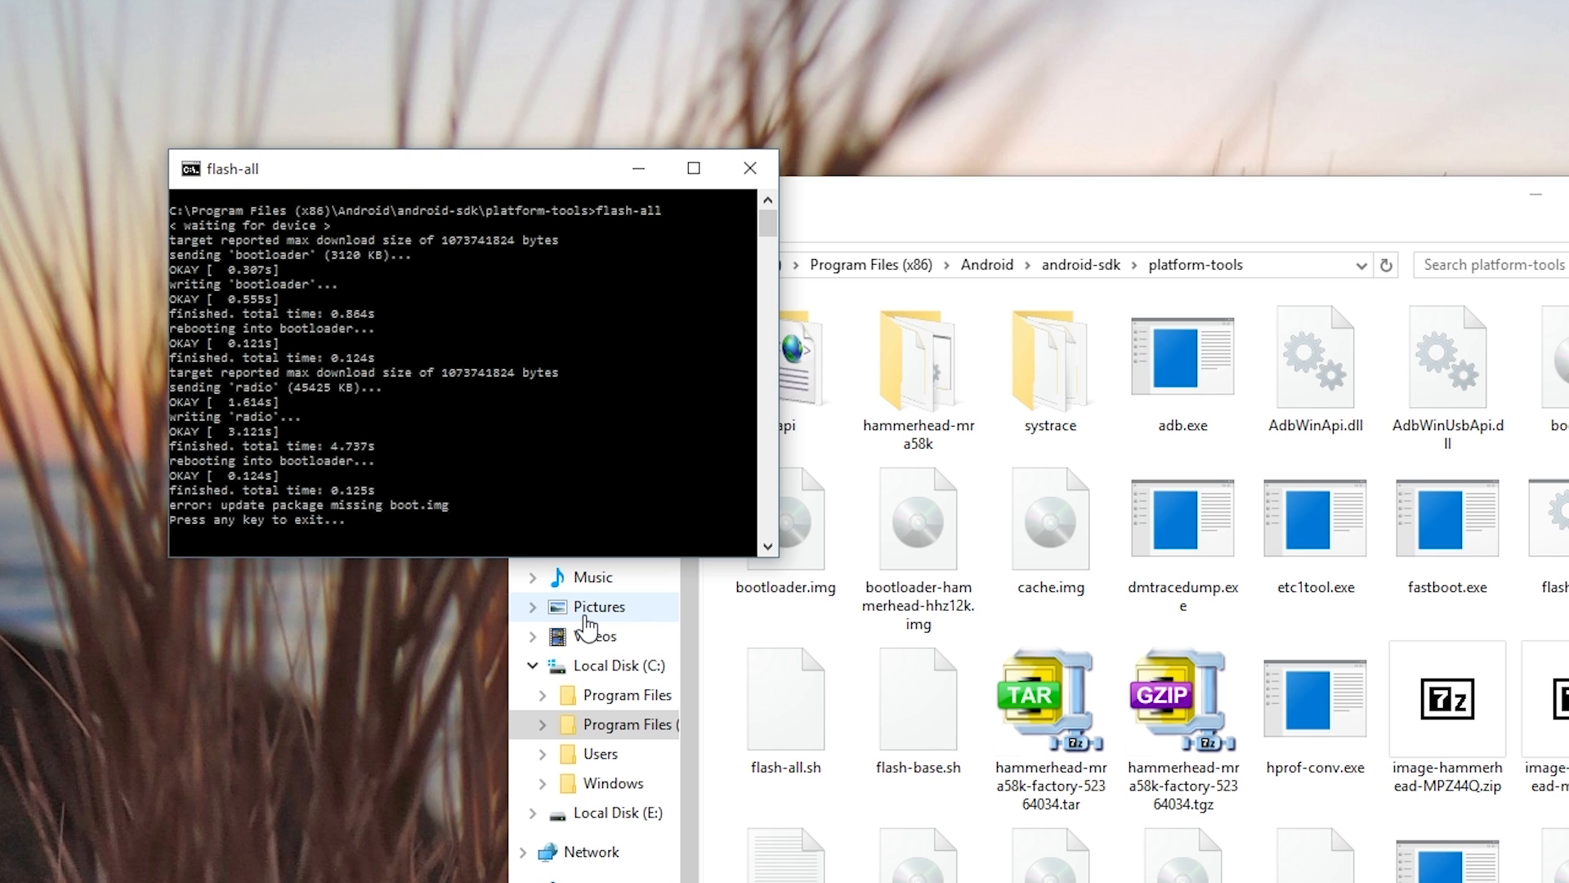
mouse_move(528, 625)
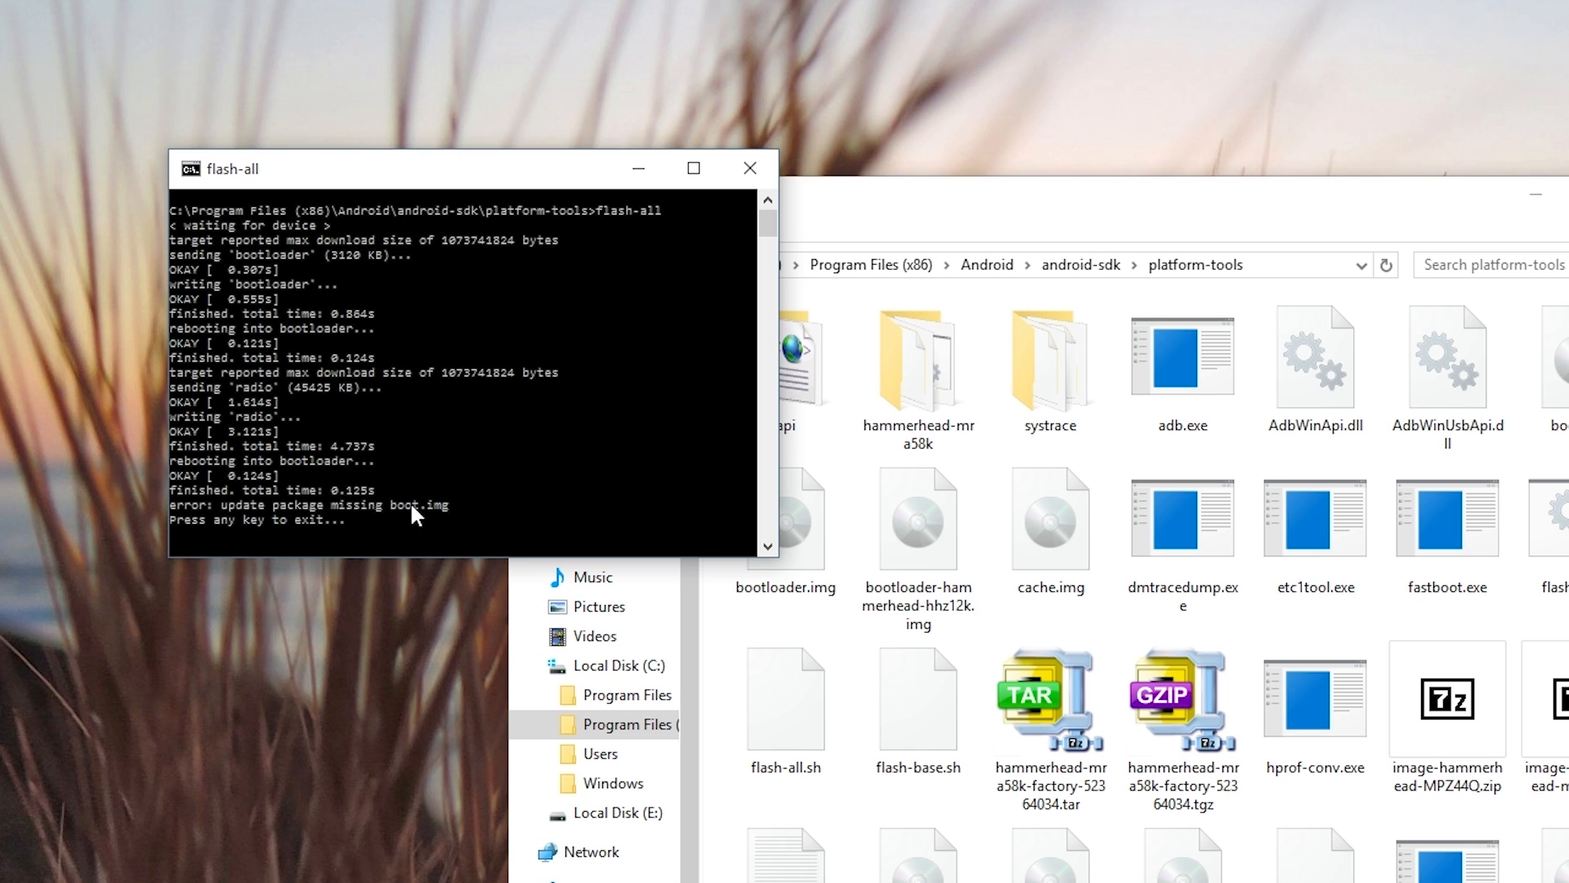
mouse_move(399, 518)
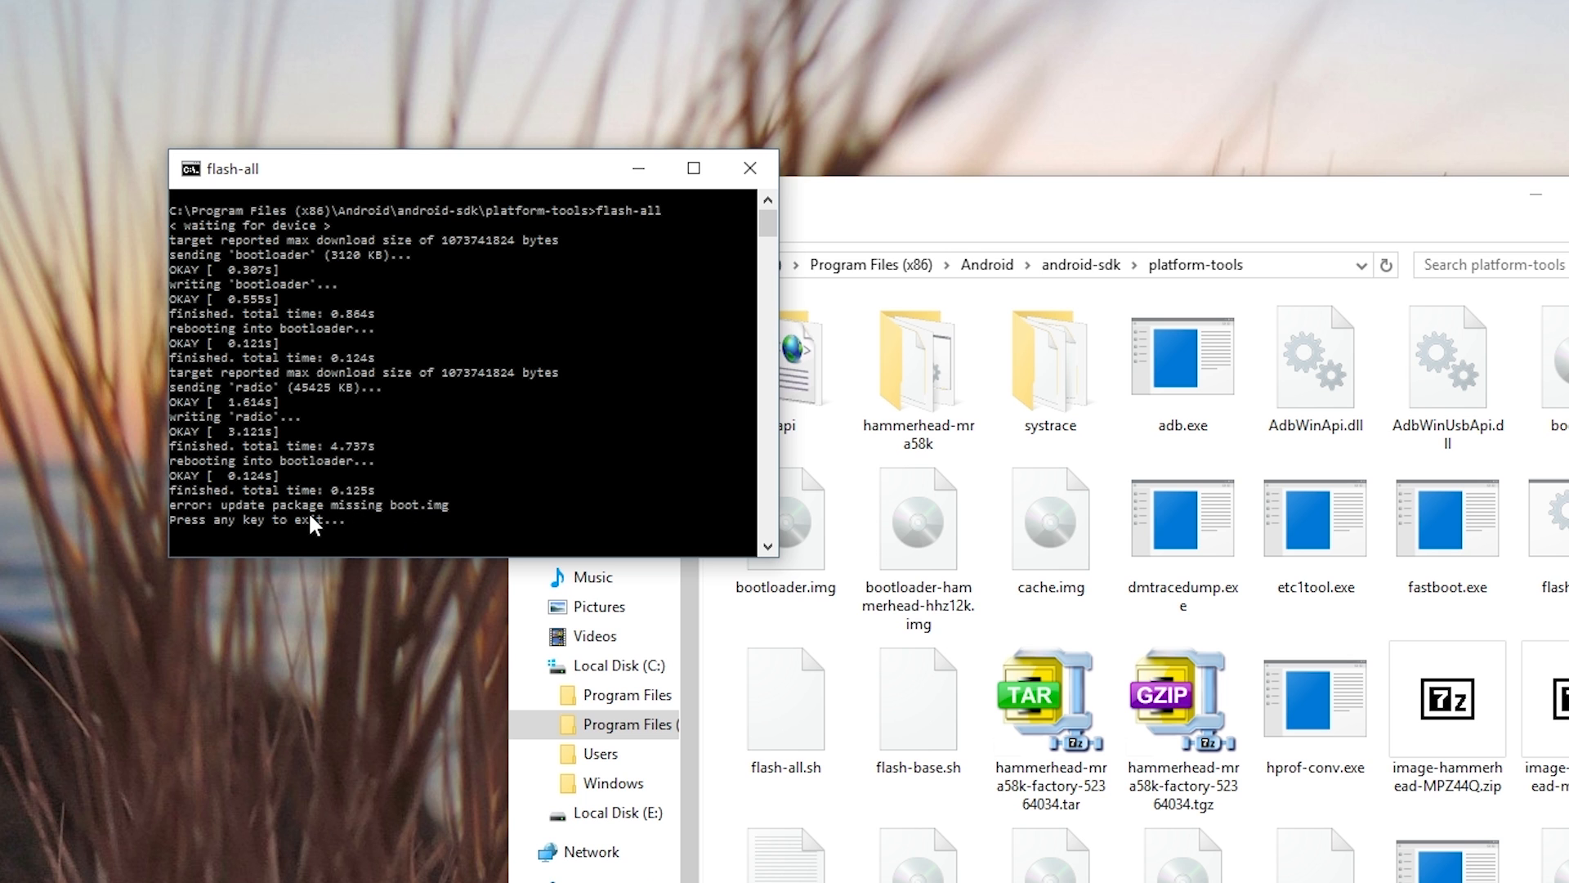
mouse_move(452, 556)
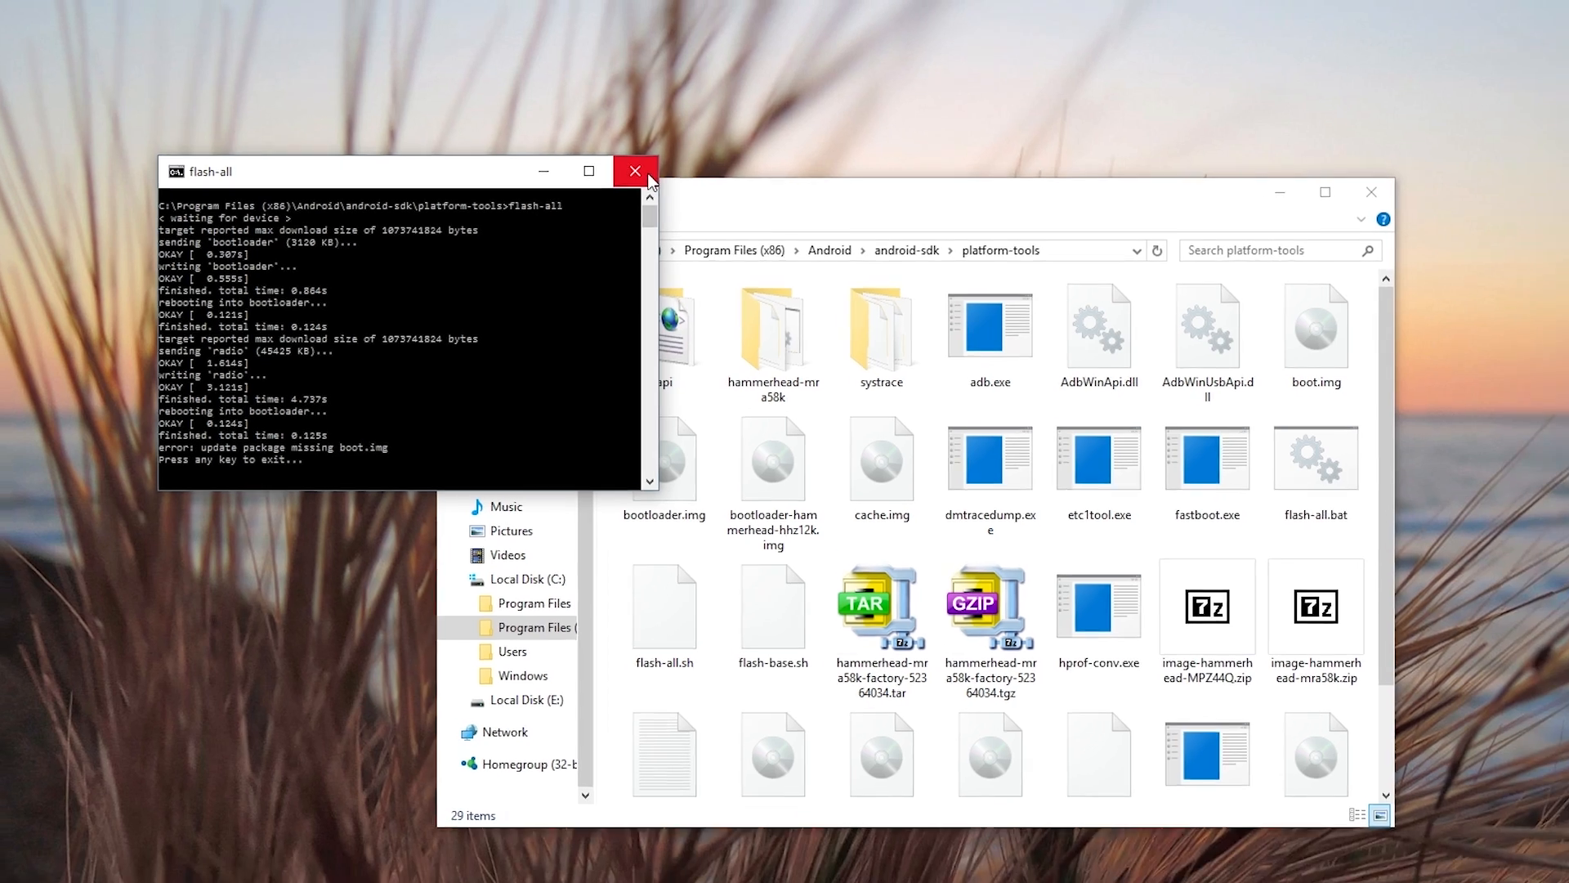
Close the failed window and extract image-hammerhead-MPZ44Q.zip here with 7-Zip, putting boot.img and system.img in platform-tools
left_click(634, 172)
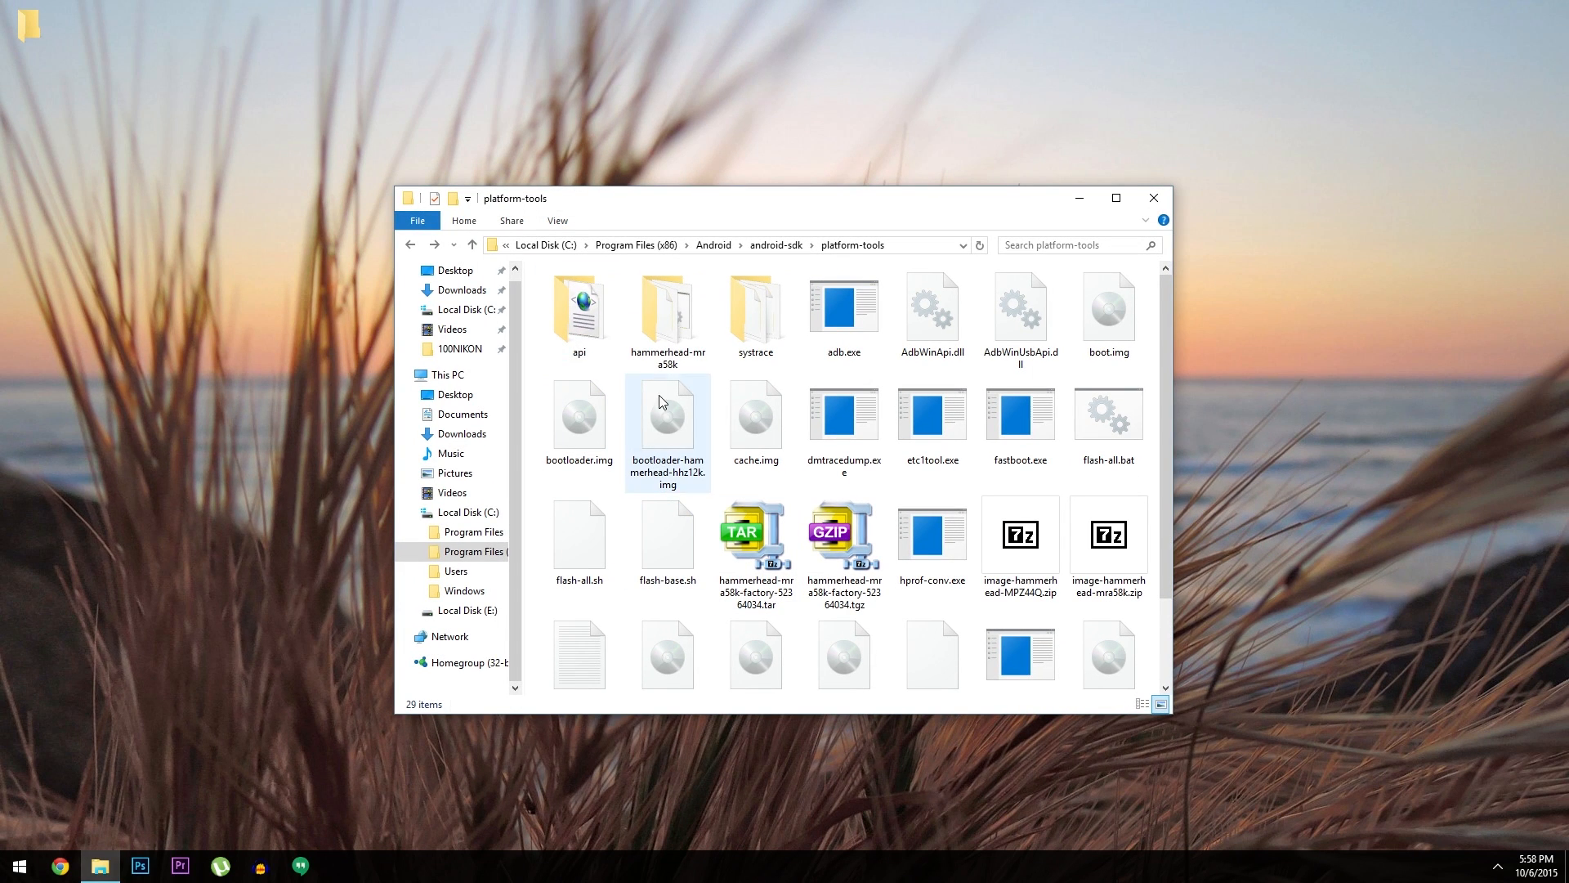
scroll("down", 3)
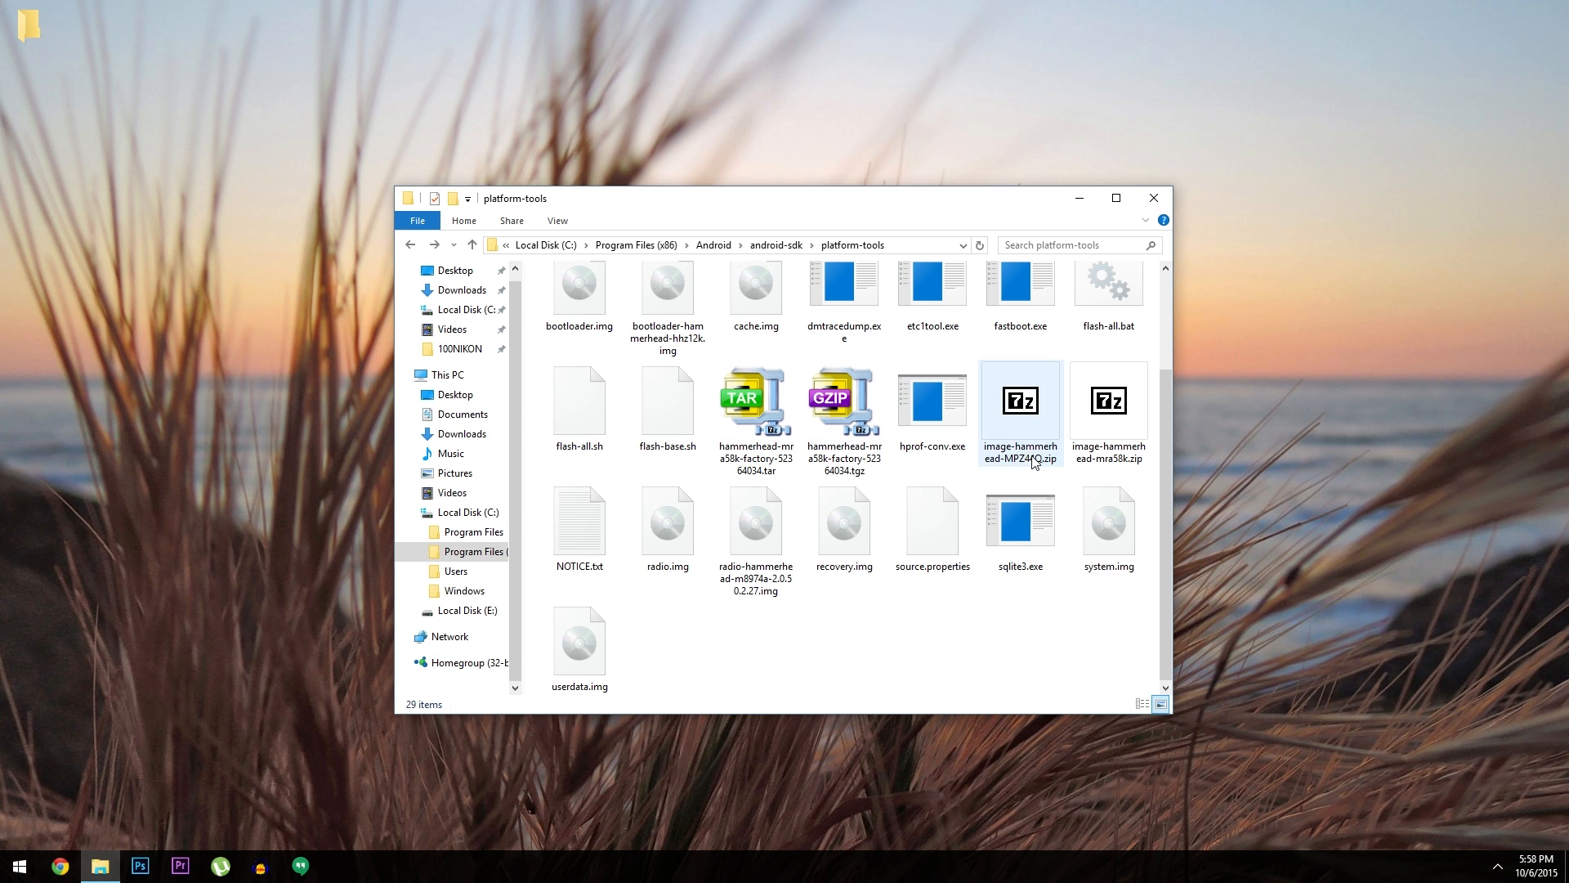
left_click(1020, 400)
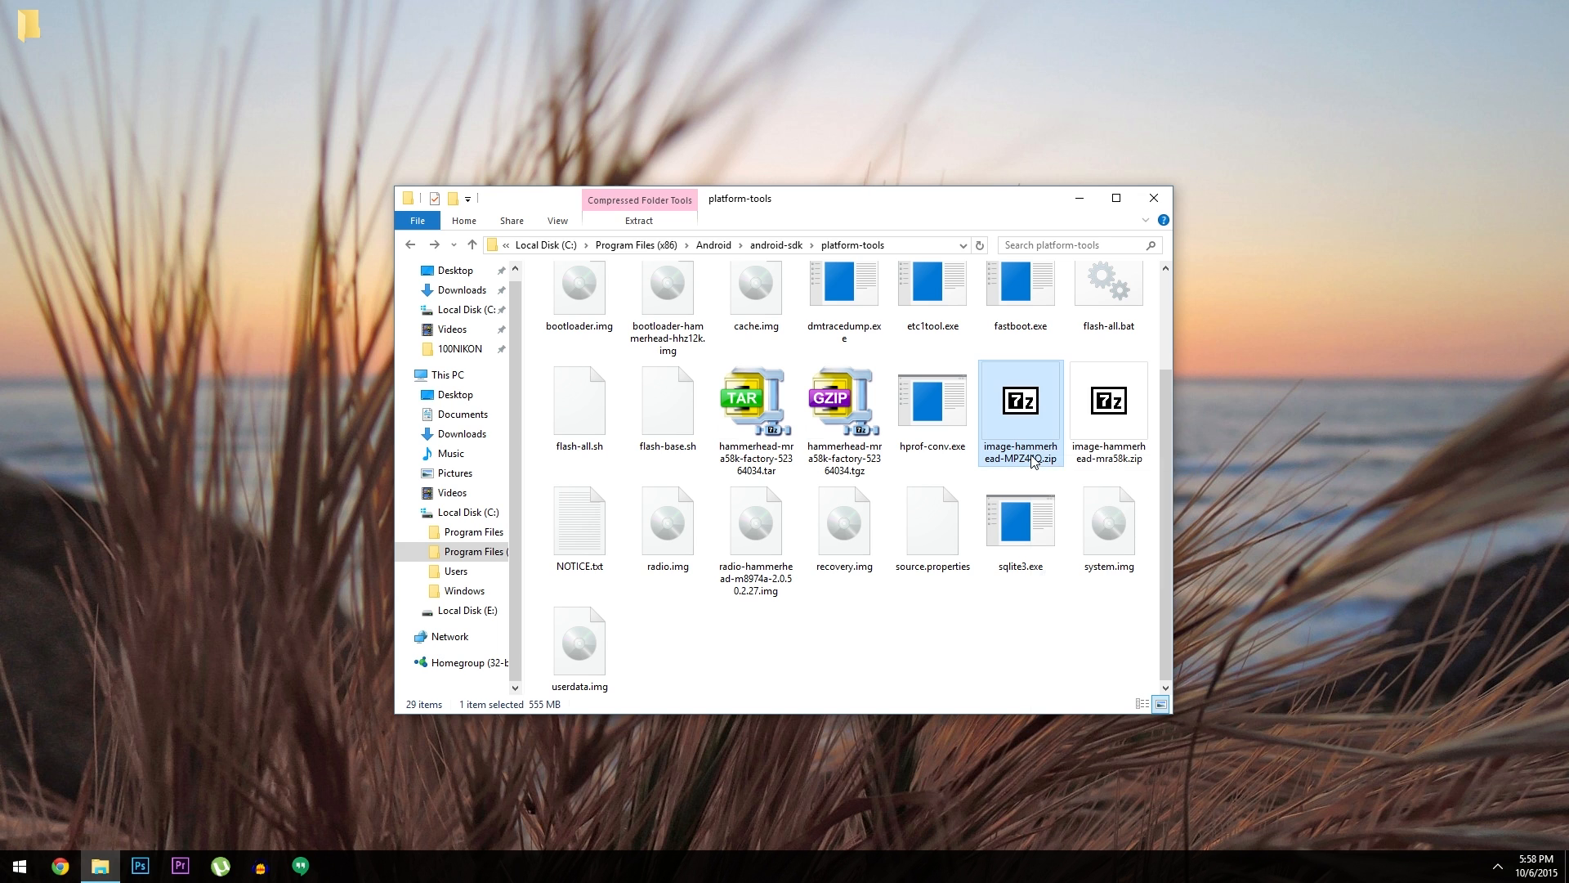
right_click(1020, 413)
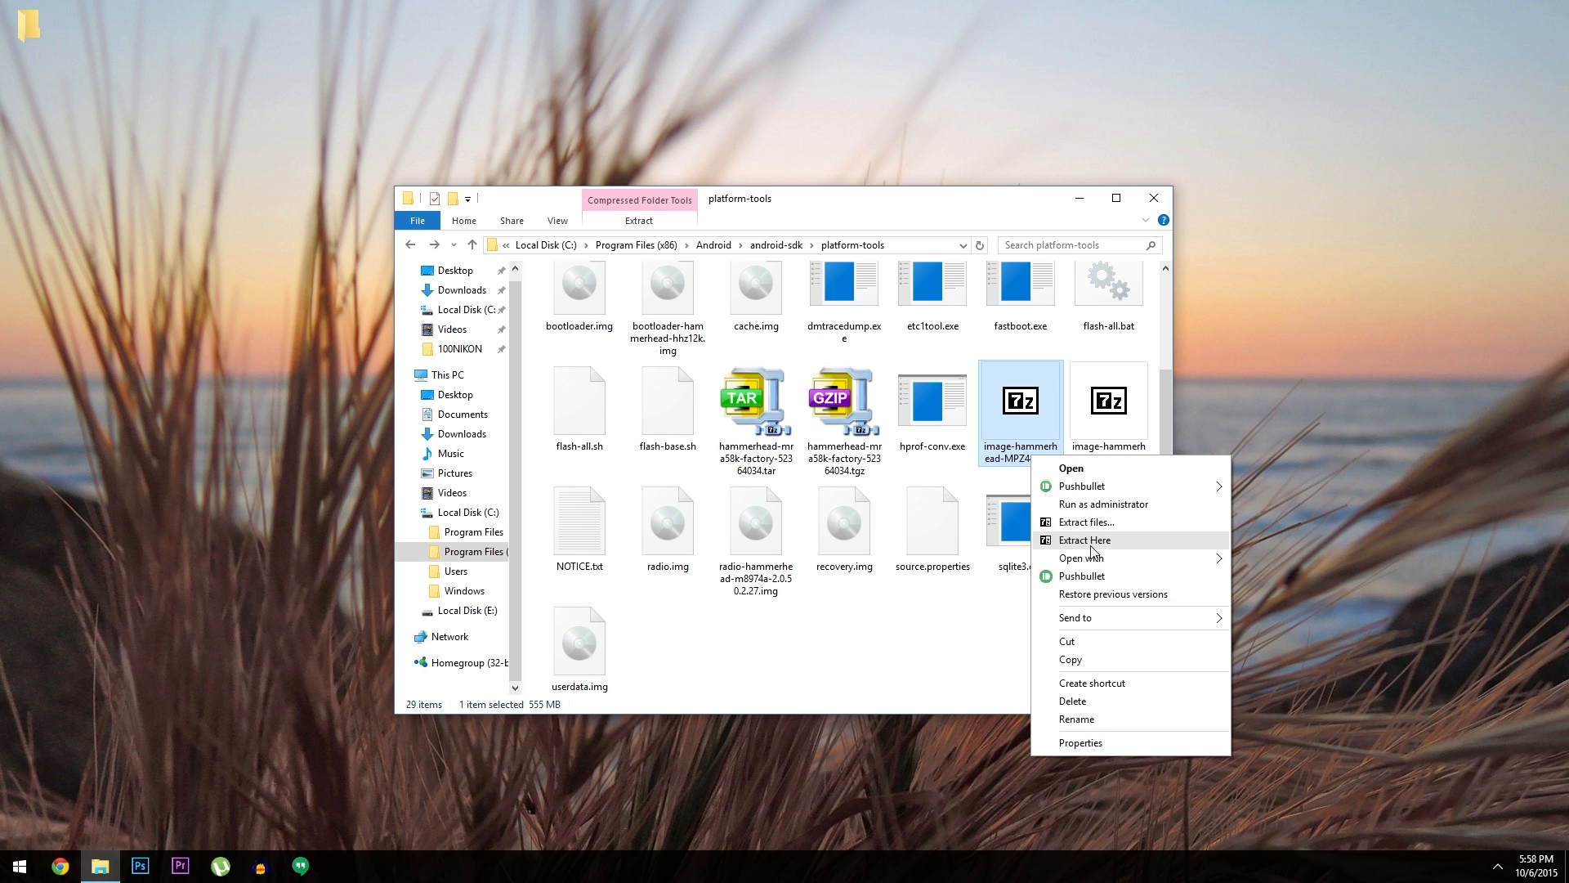
left_click(1082, 539)
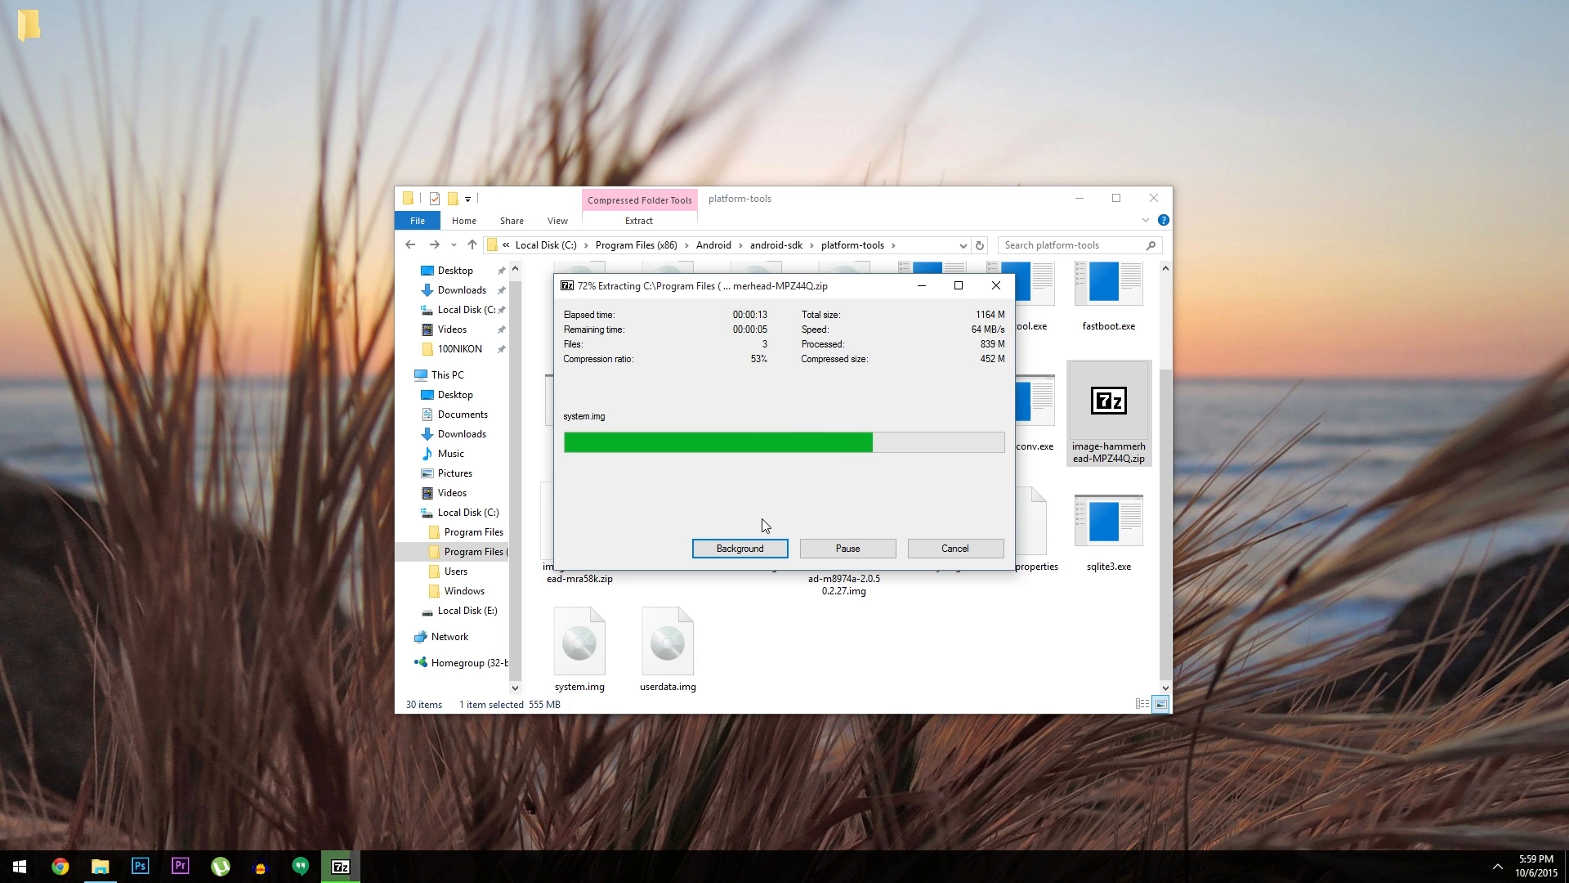
right_click(779, 638)
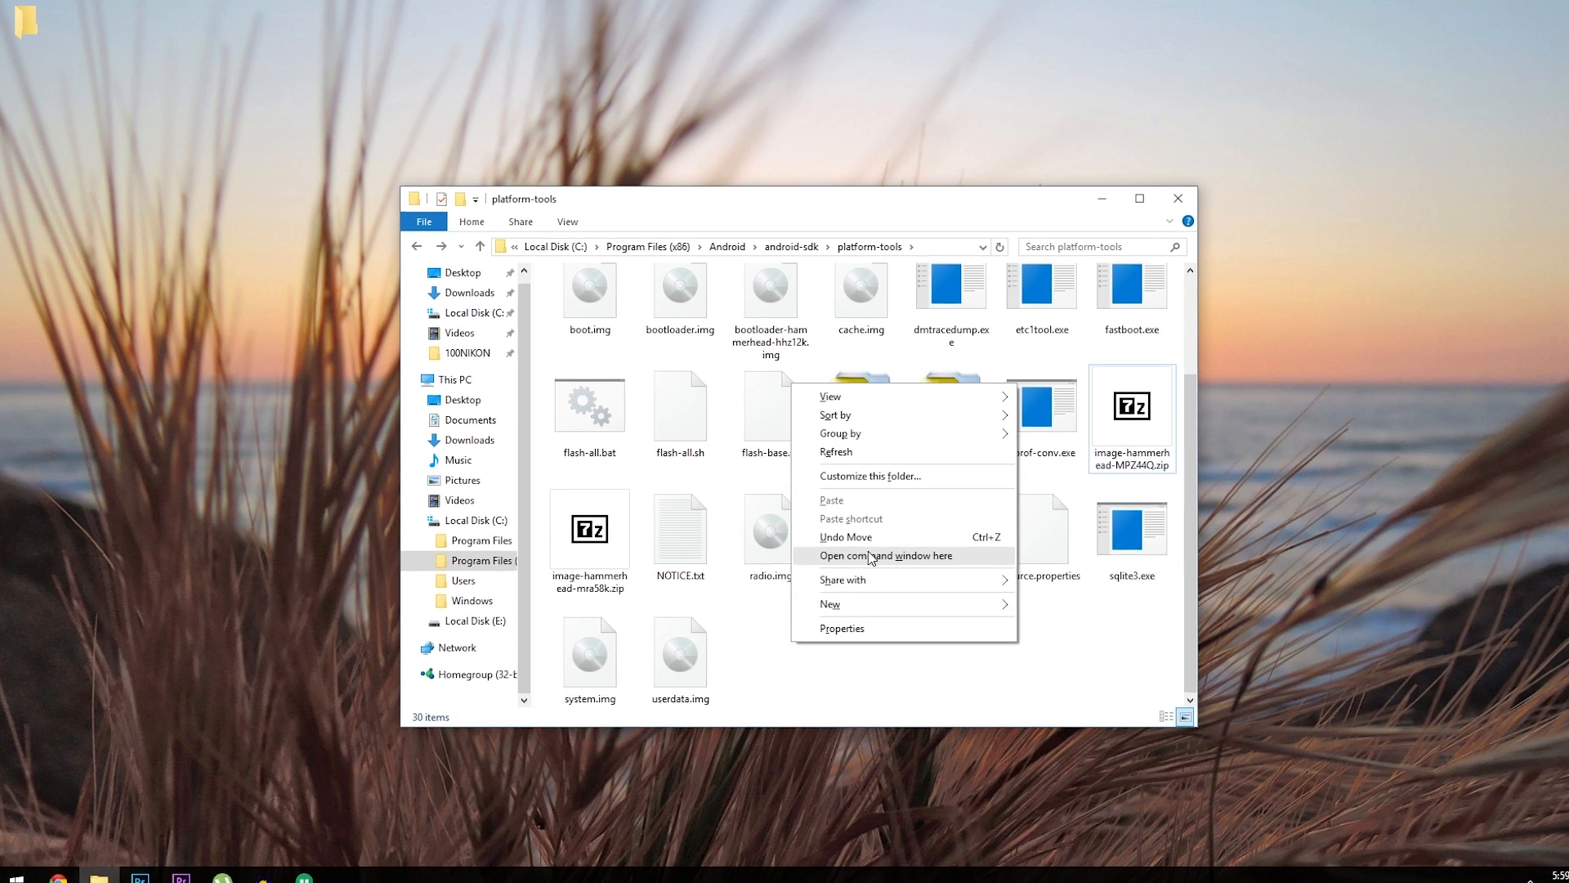
In a new command prompt, run fastboot flash bootloader bootloader-hammerhead-hhz12k.img
left_click(885, 555)
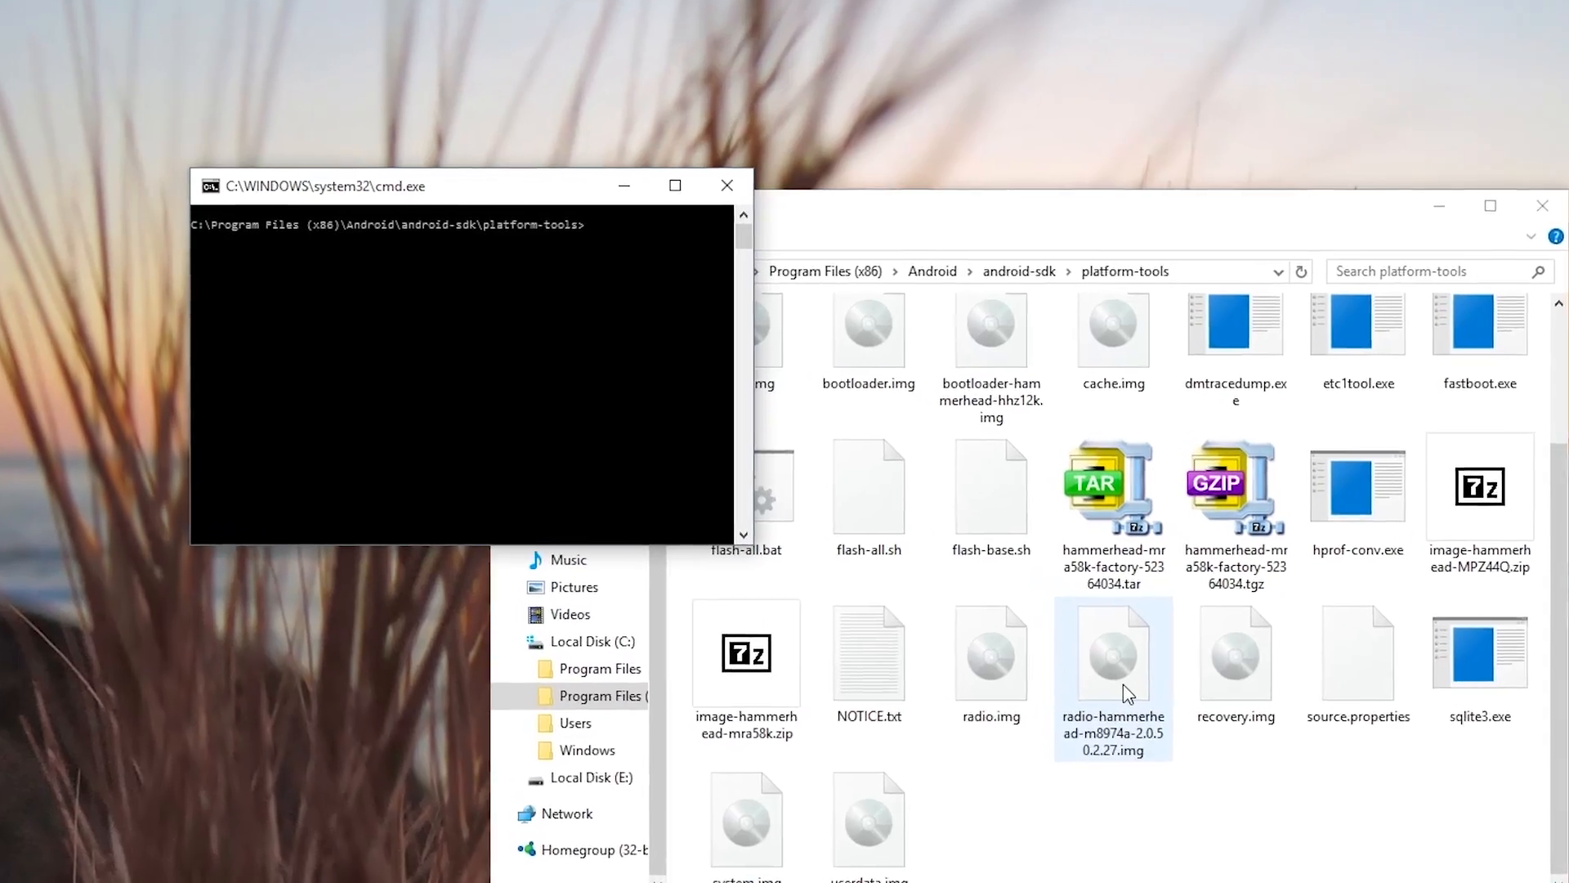
type("fastboot")
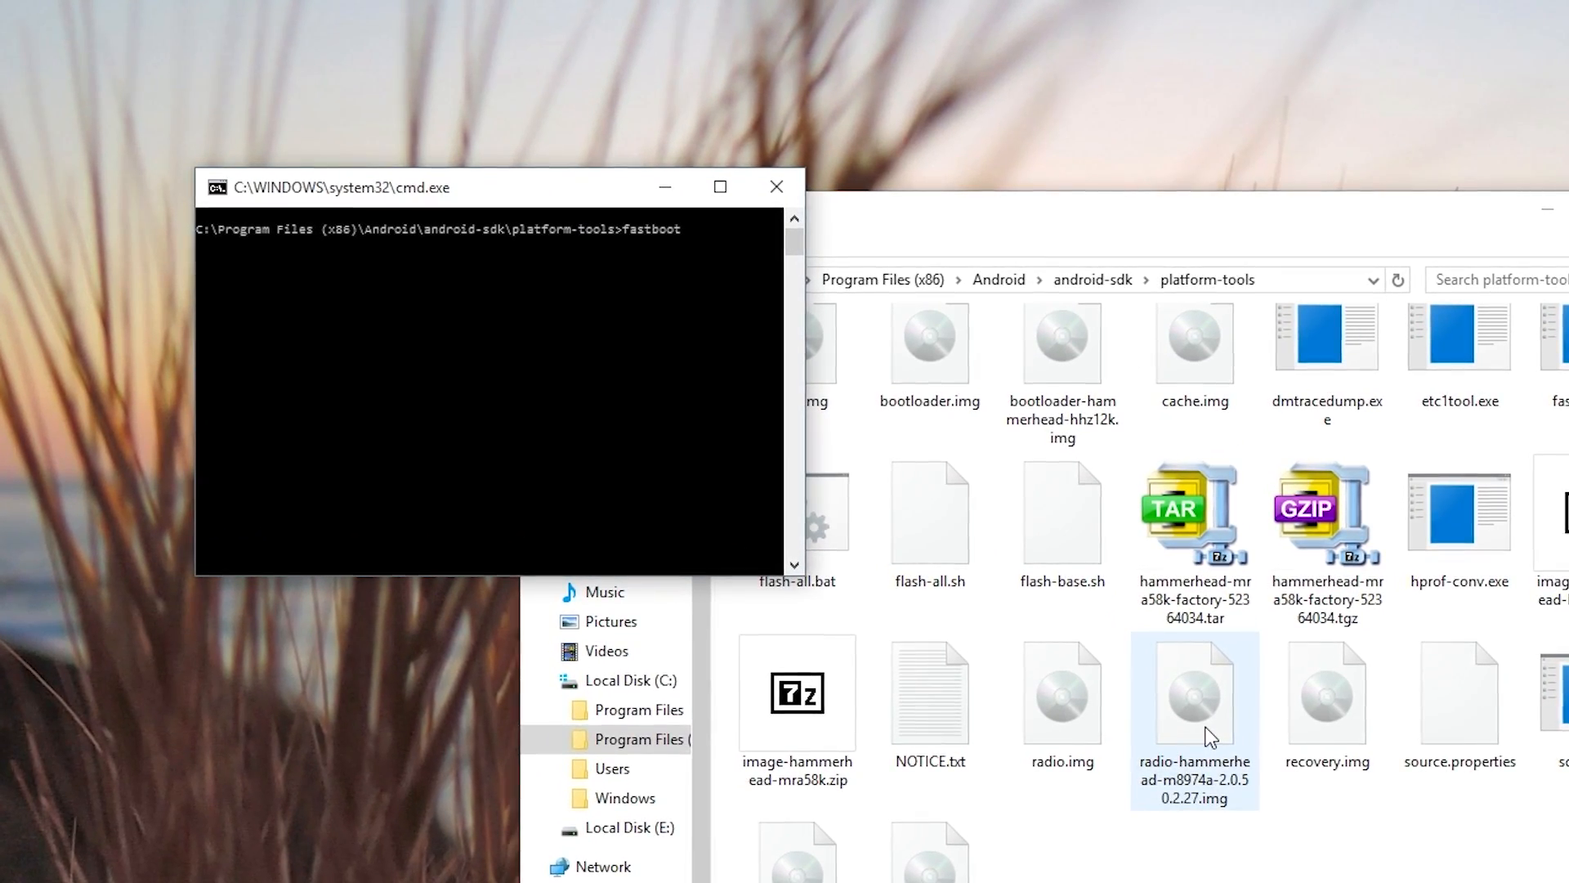
type("flash bootloader")
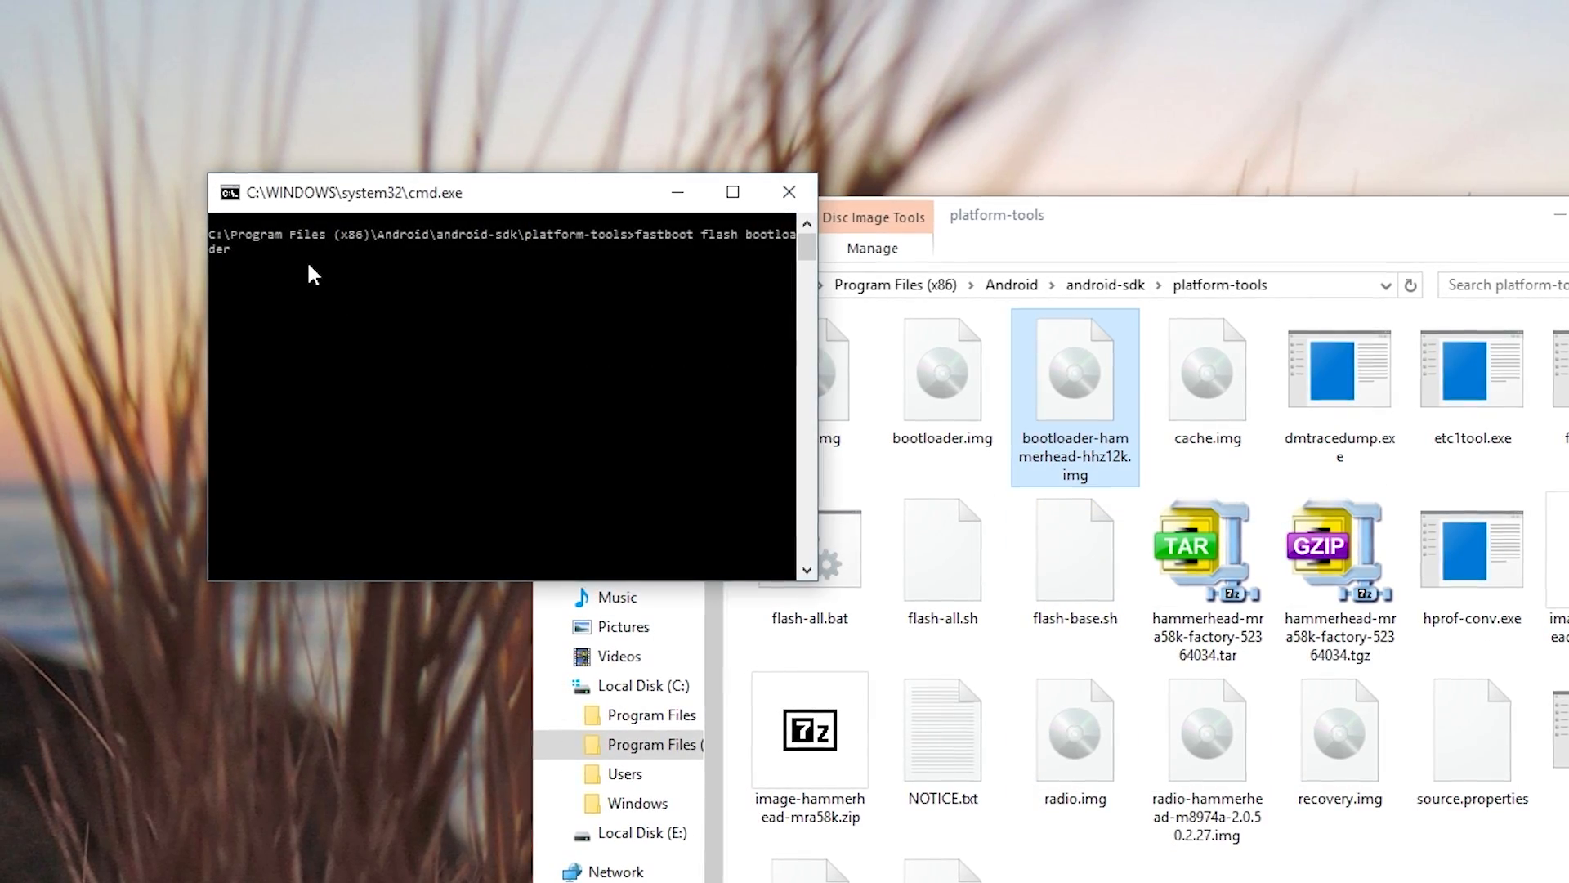
type("bootloader-hammerhead-hhz12k")
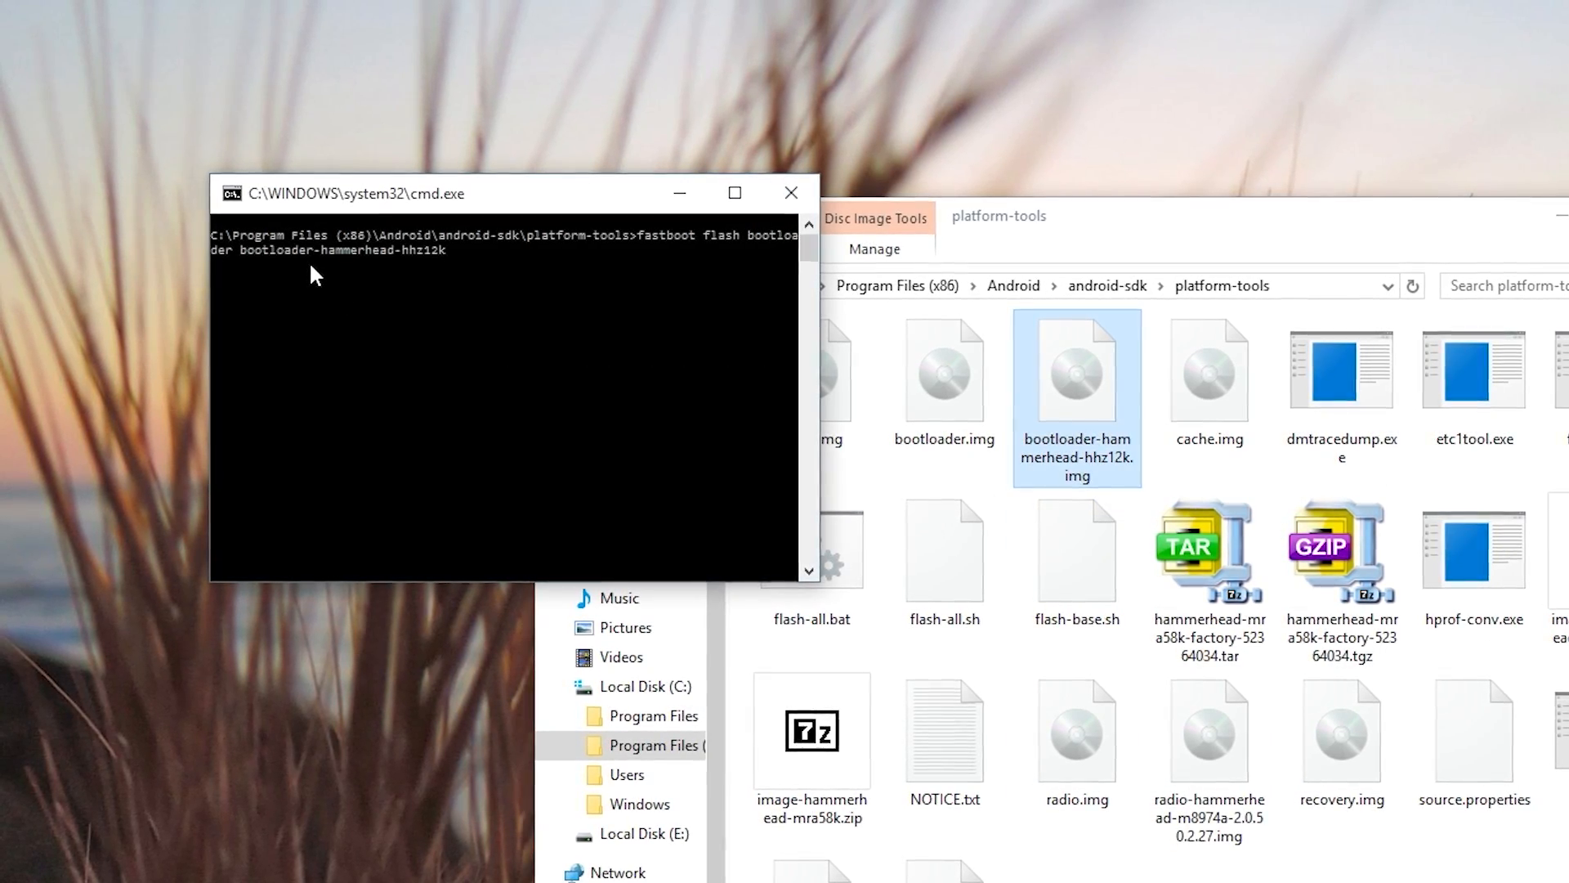
type(".img")
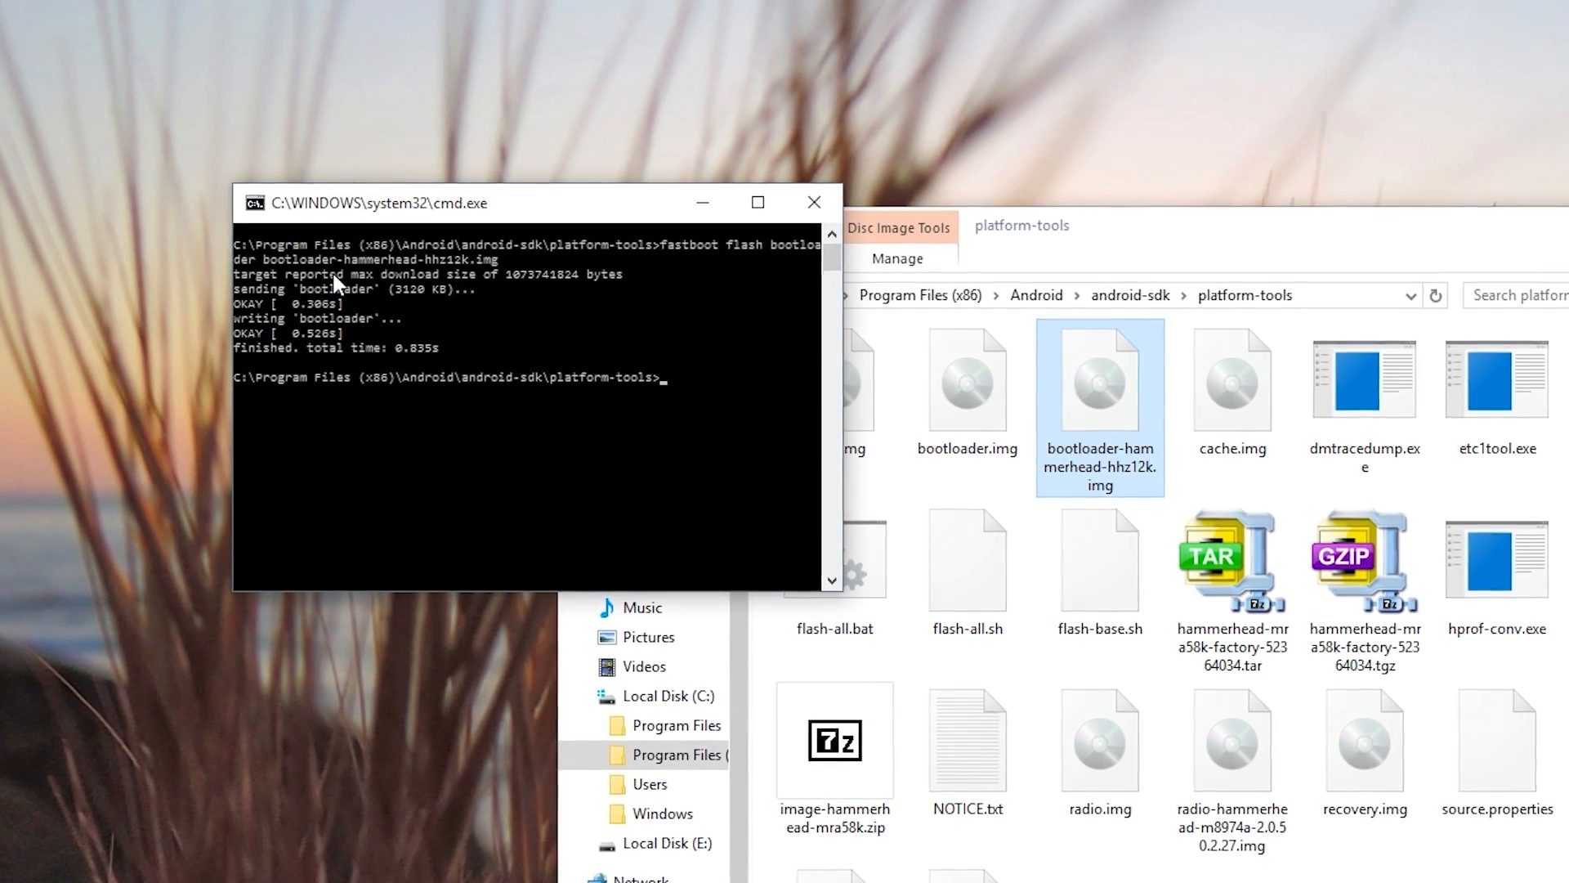
Run fastboot reboot-bootloader, then fastboot flash recovery recovery.img
type("fastboot reboot-bootloader")
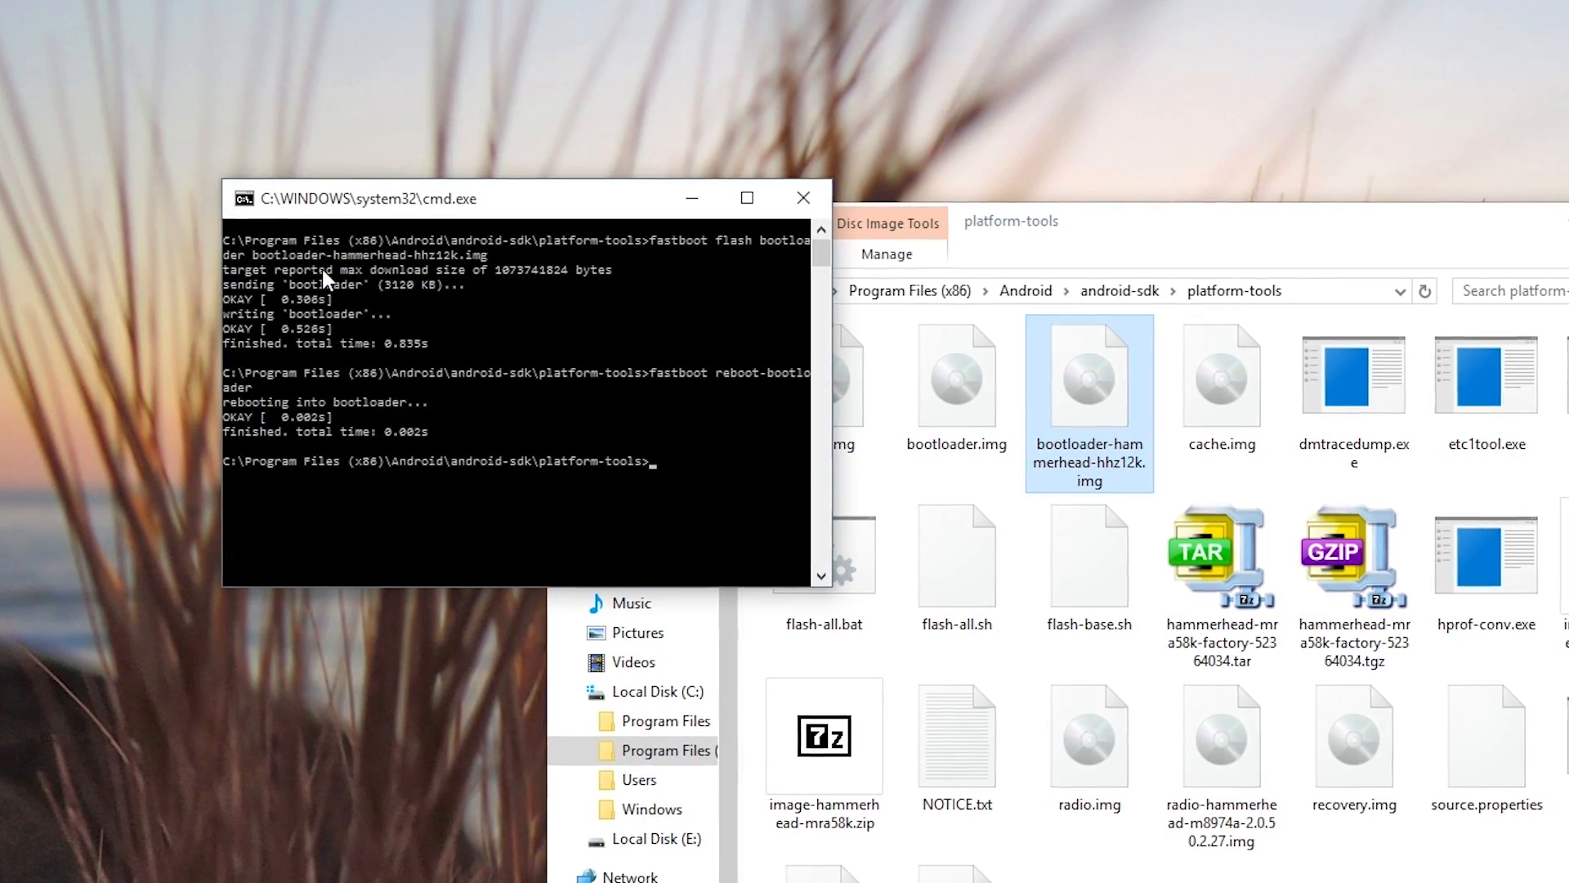
type("fastboo")
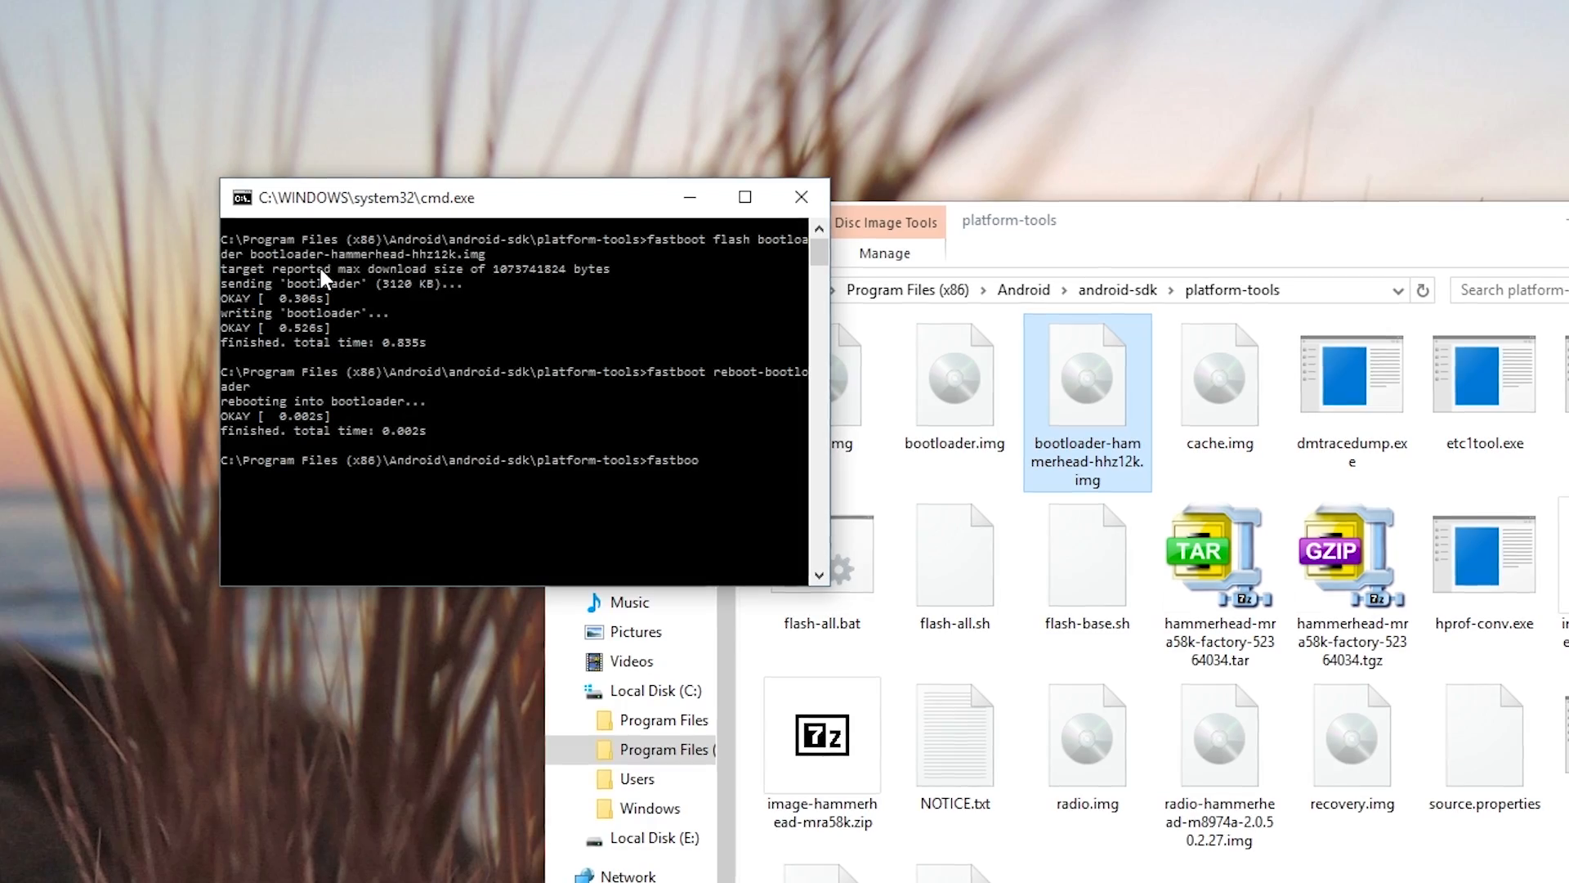
type("fastboot flash recovery recovery.img")
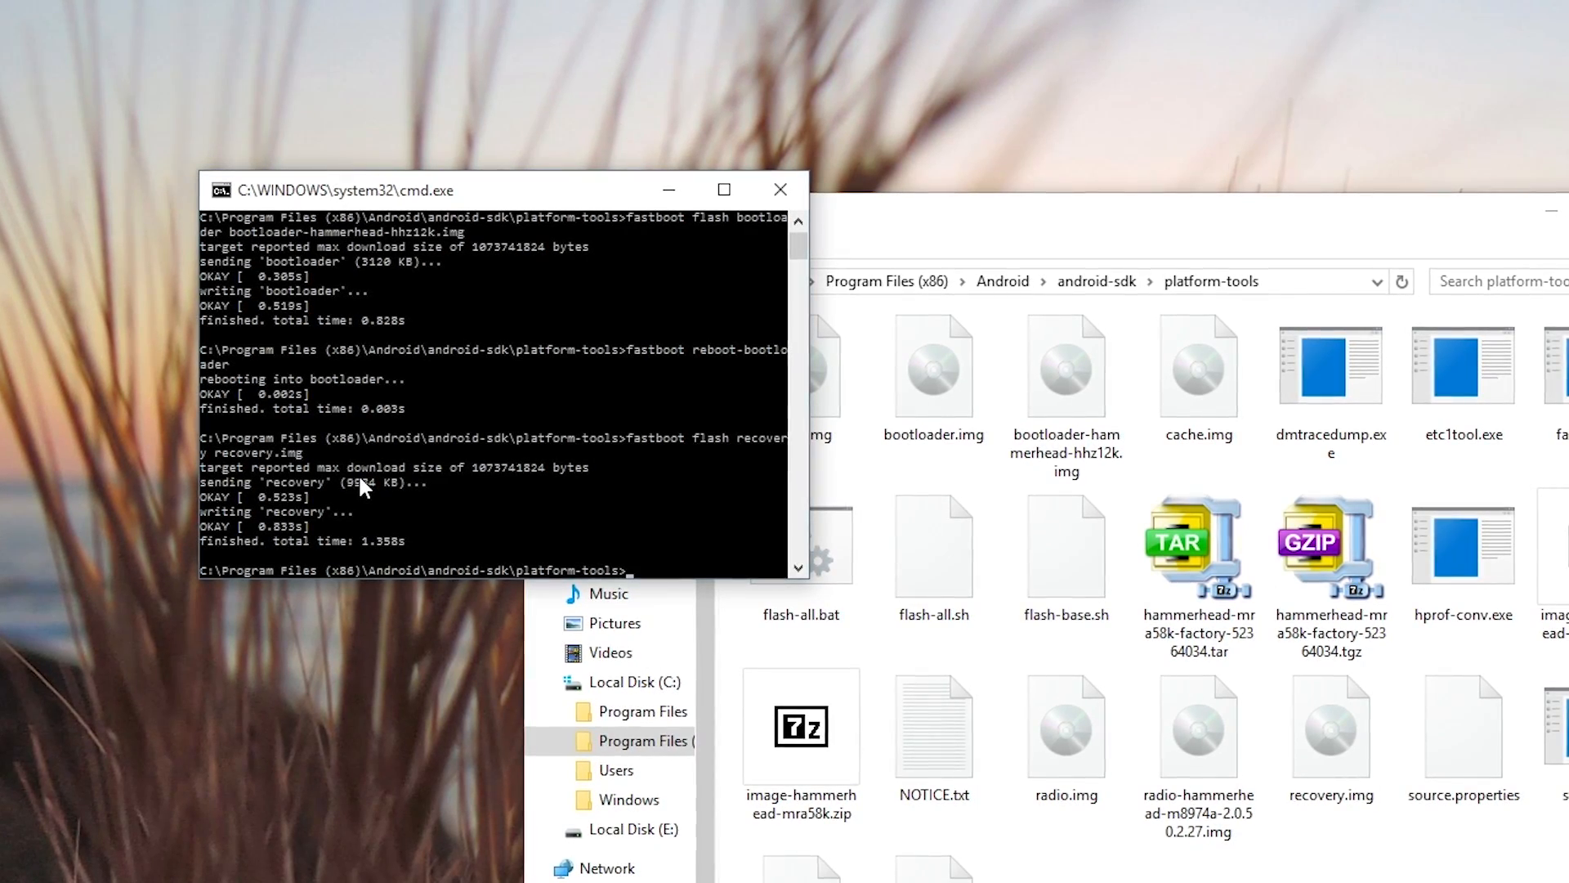
type("fastboot re")
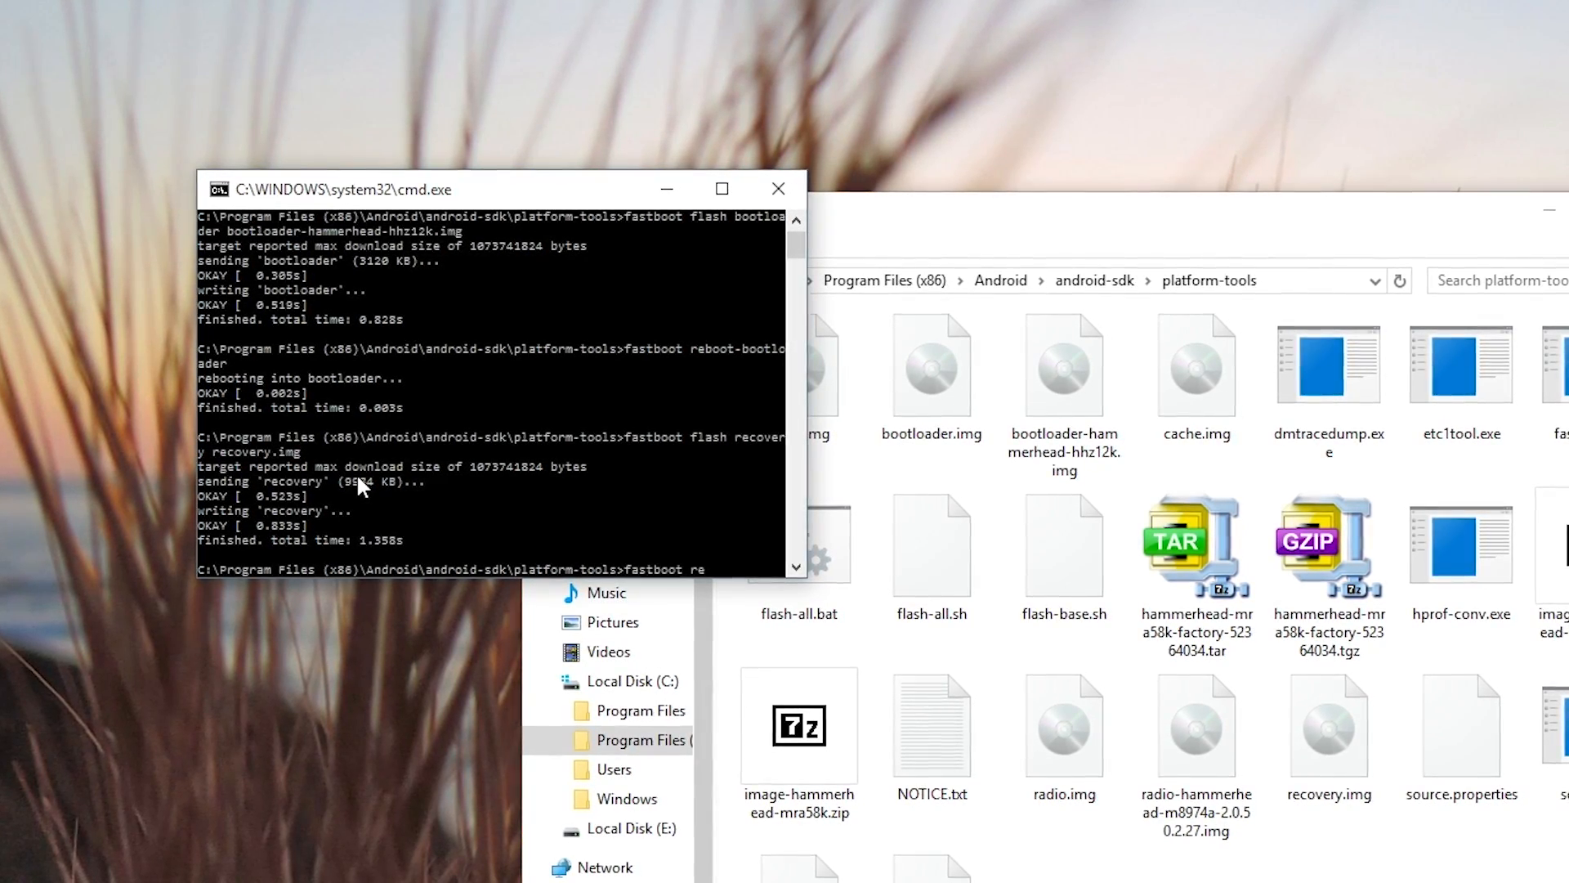